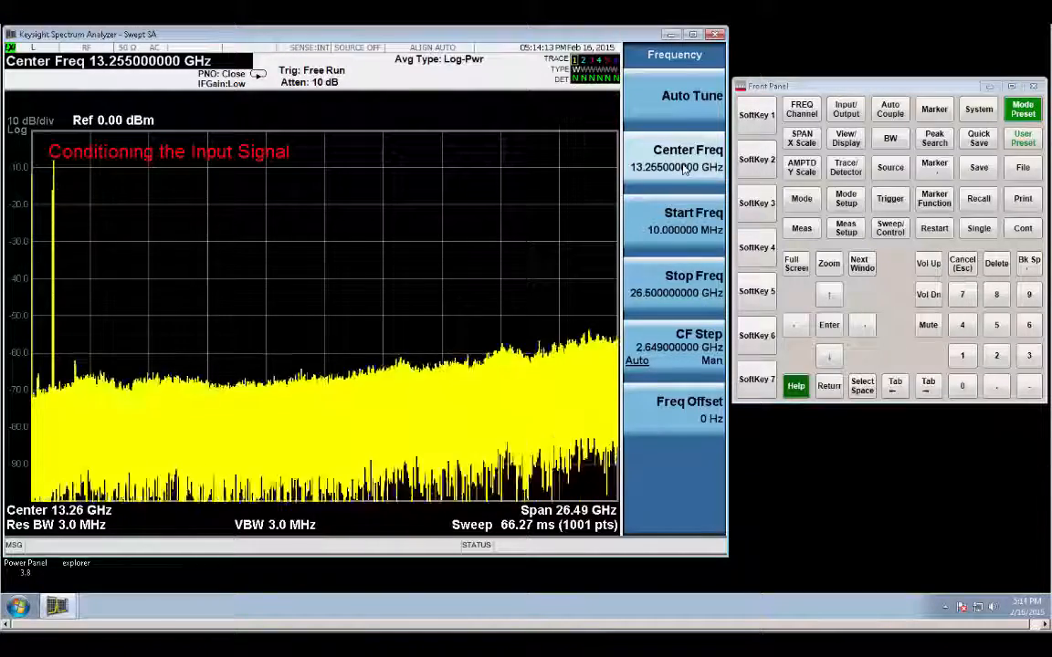
Step: Set the center frequency to 1 GHz and the span to 75 MHz
click(691, 95)
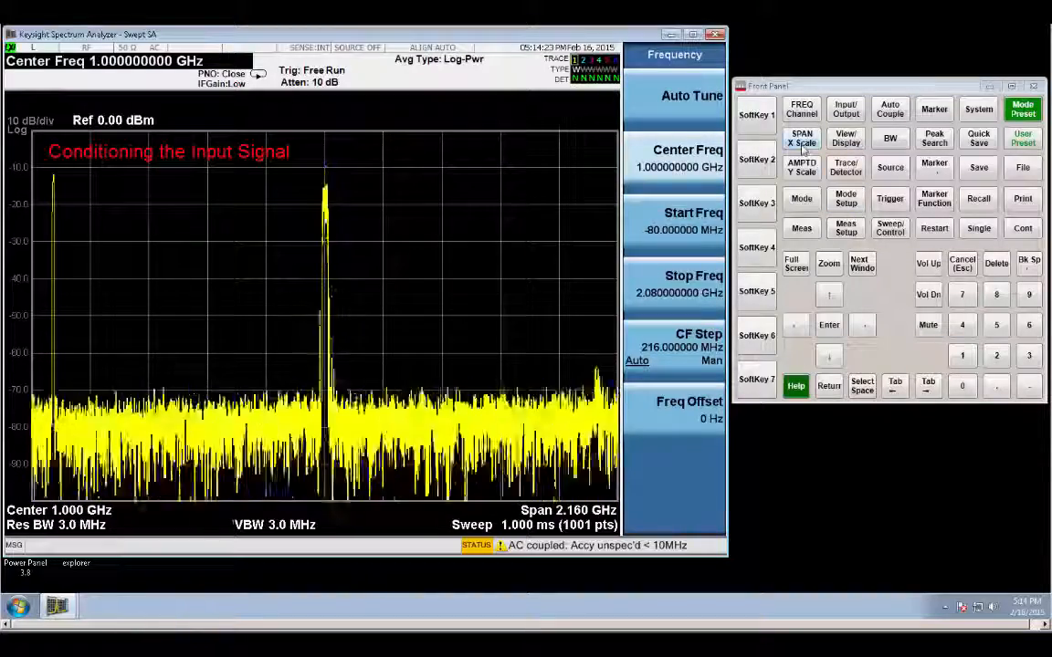
click(800, 138)
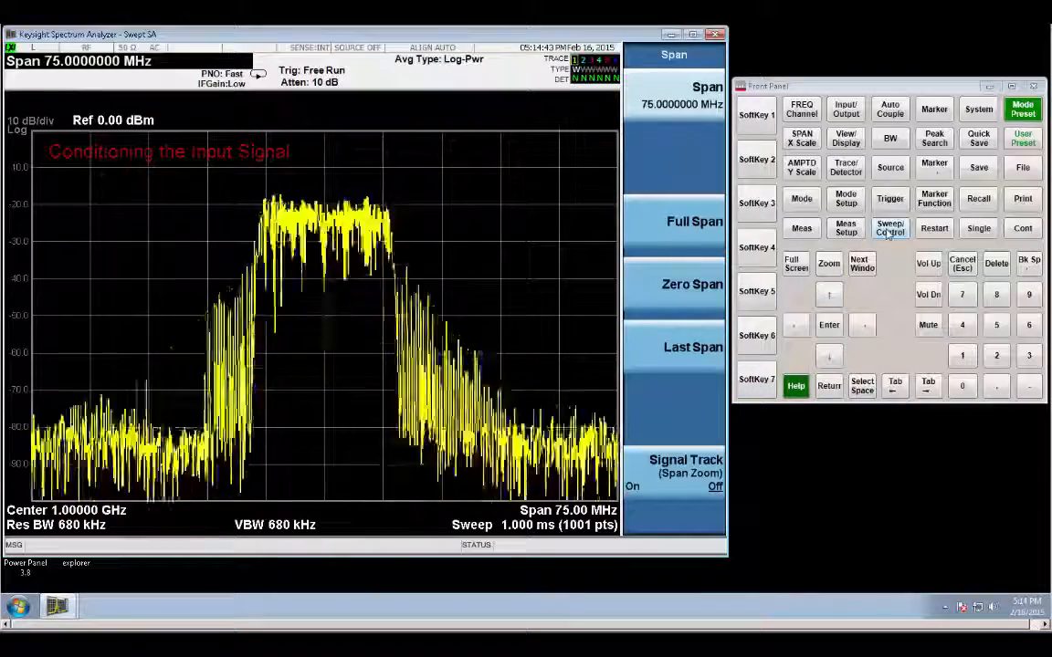
Step: Set the resolution bandwidth to 15 kHz from the gate setup
click(890, 227)
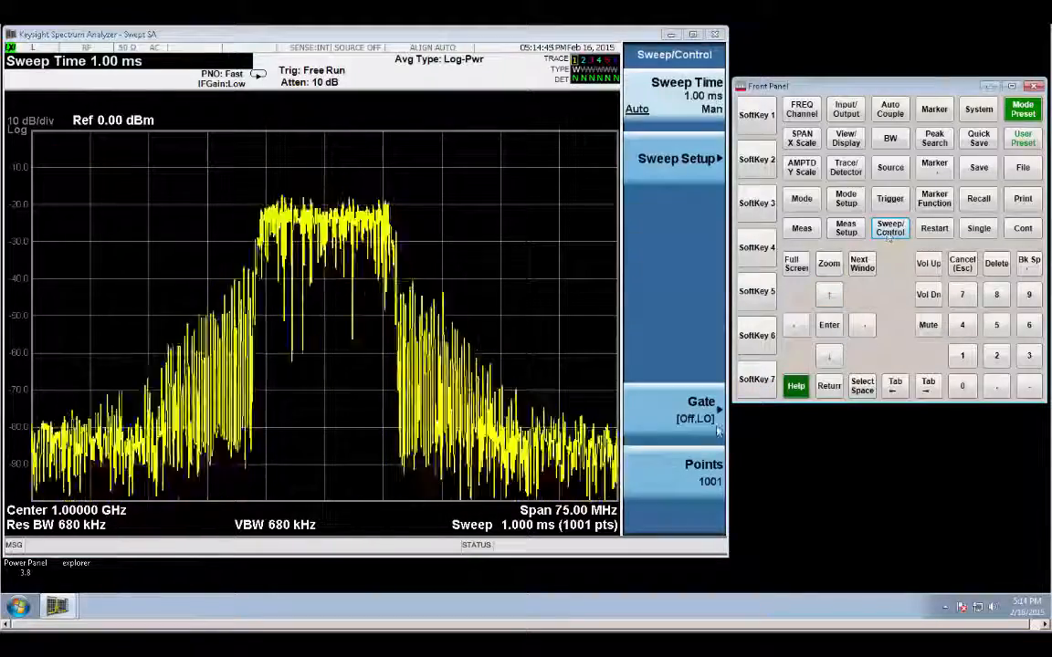
click(674, 409)
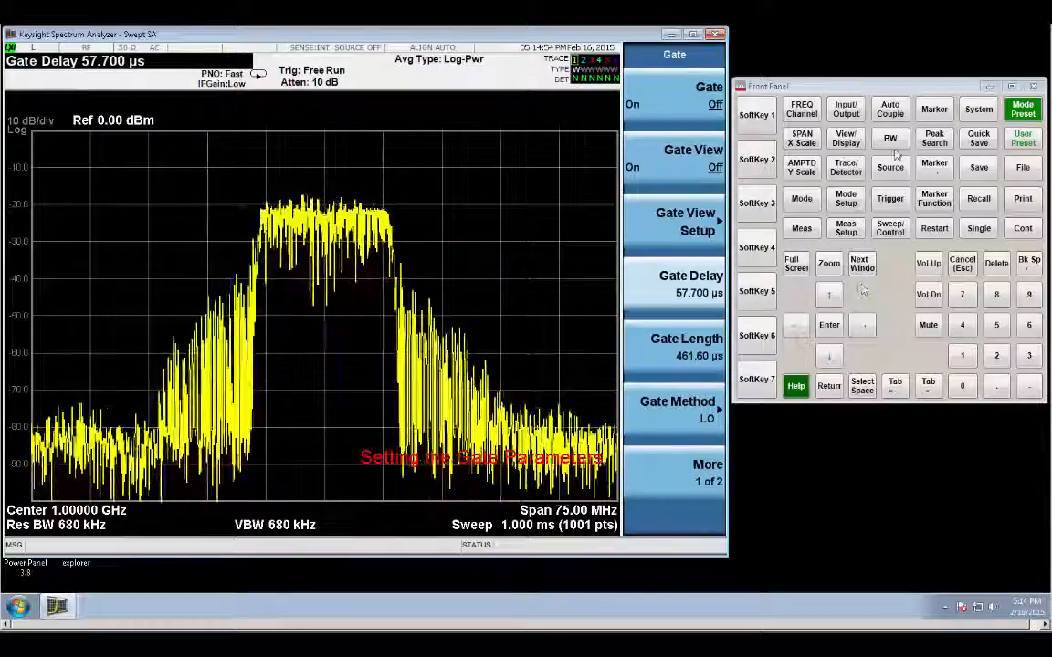
click(889, 137)
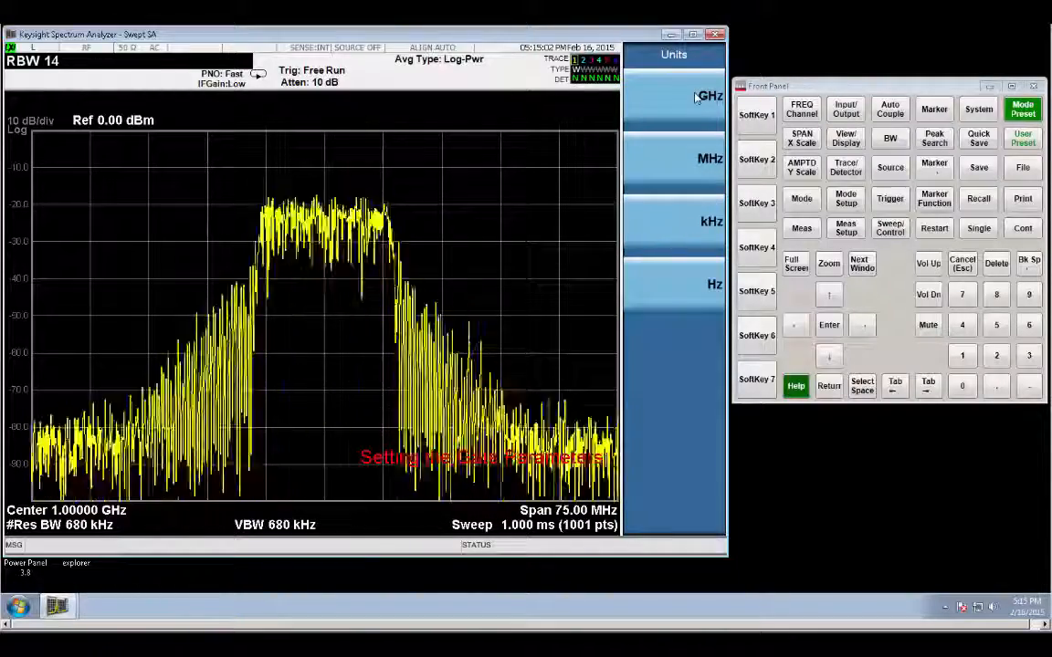
click(889, 138)
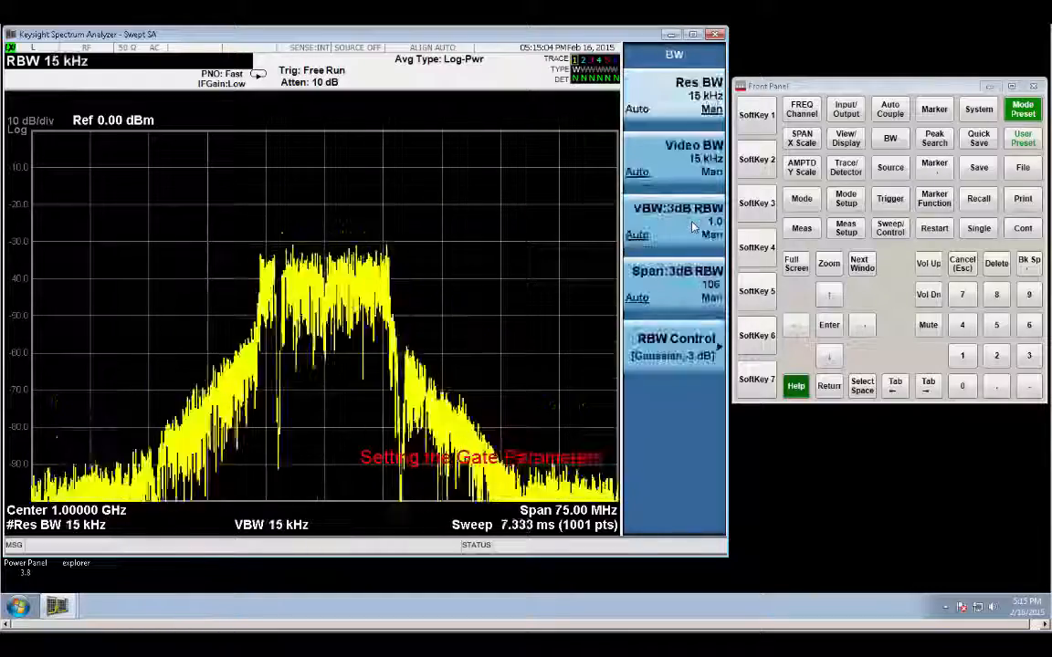
Step: Select RF Burst as the gate source and return to Sweep/Control
click(828, 385)
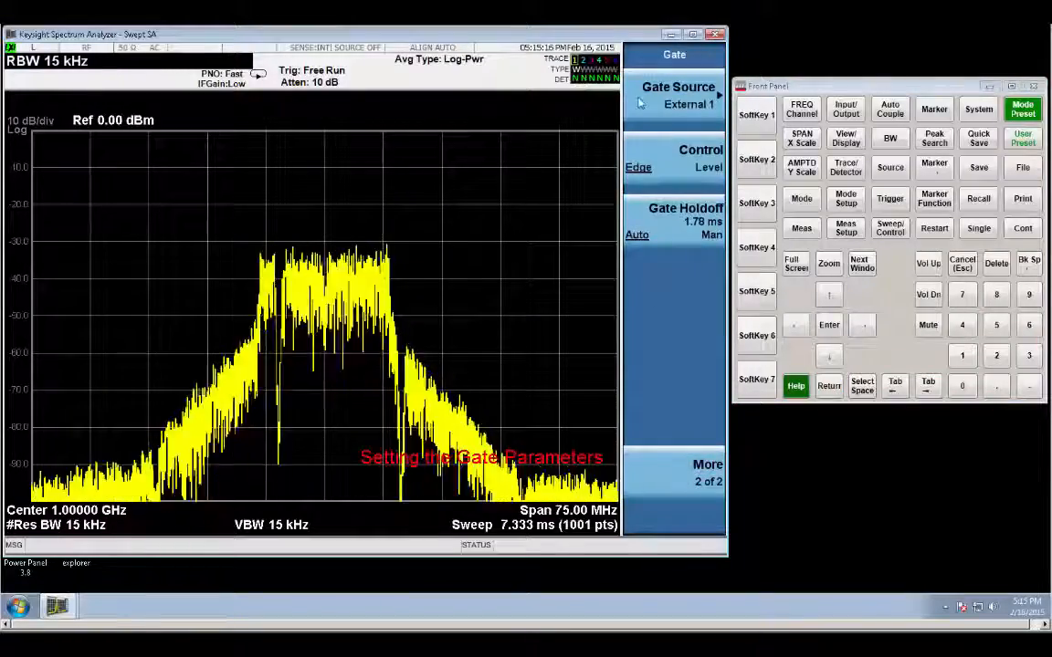
click(679, 94)
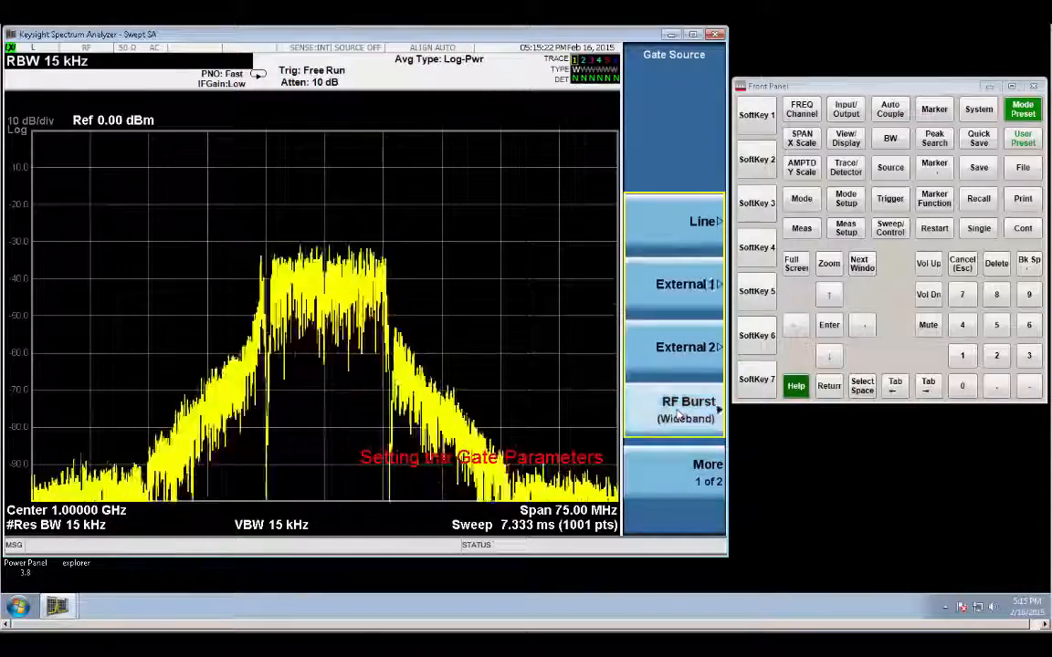
click(684, 410)
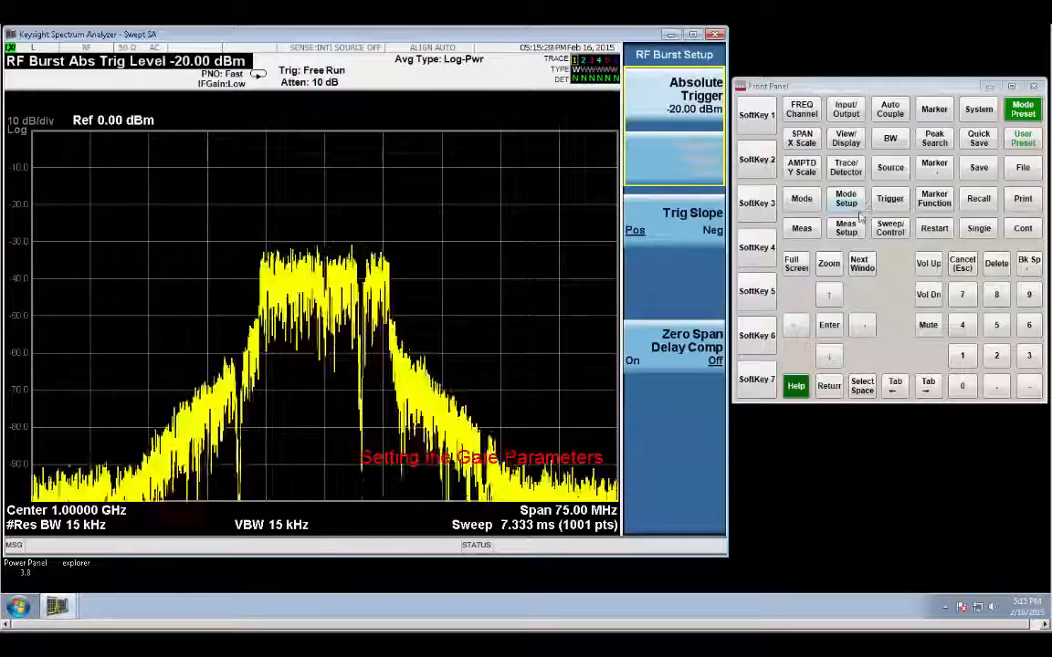
click(889, 227)
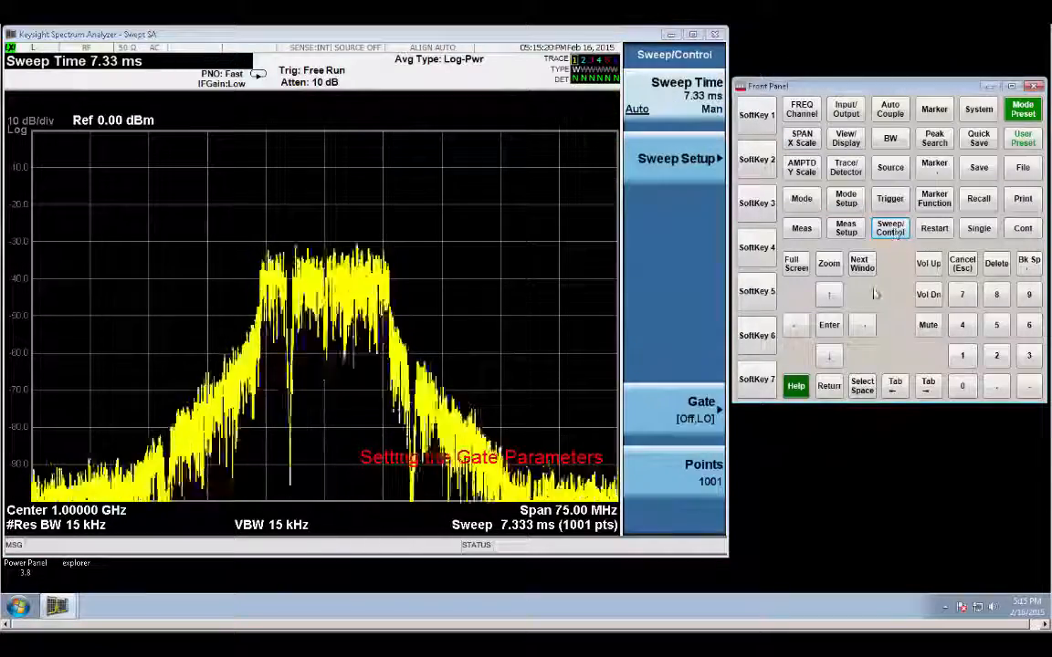
Step: Turn on the zero-span gate view and raise resolution bandwidth to 300 kHz
click(701, 401)
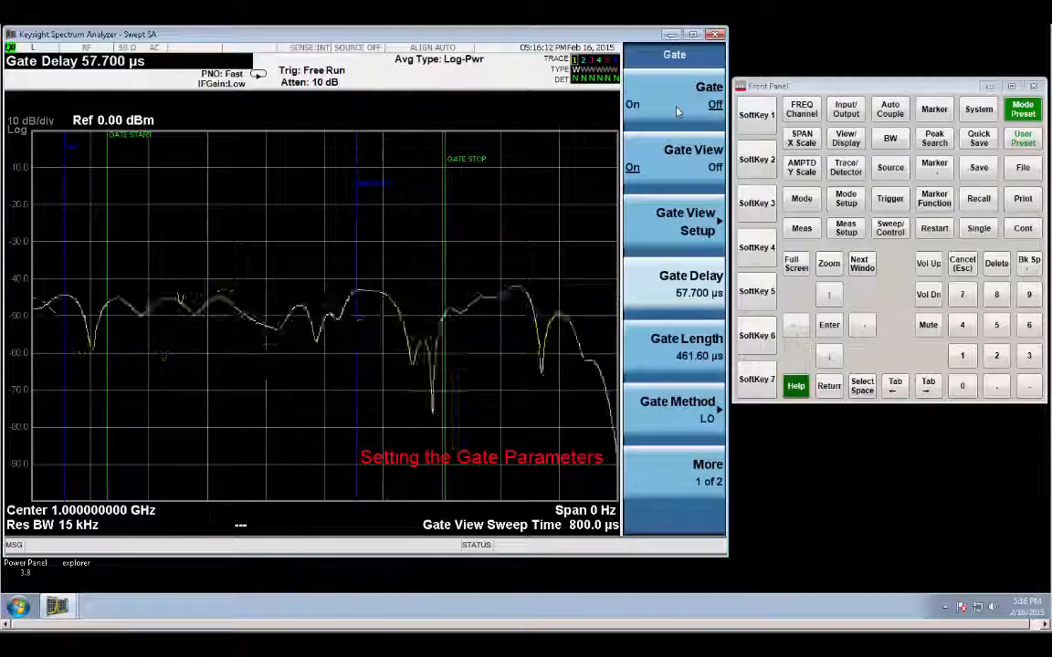
click(890, 138)
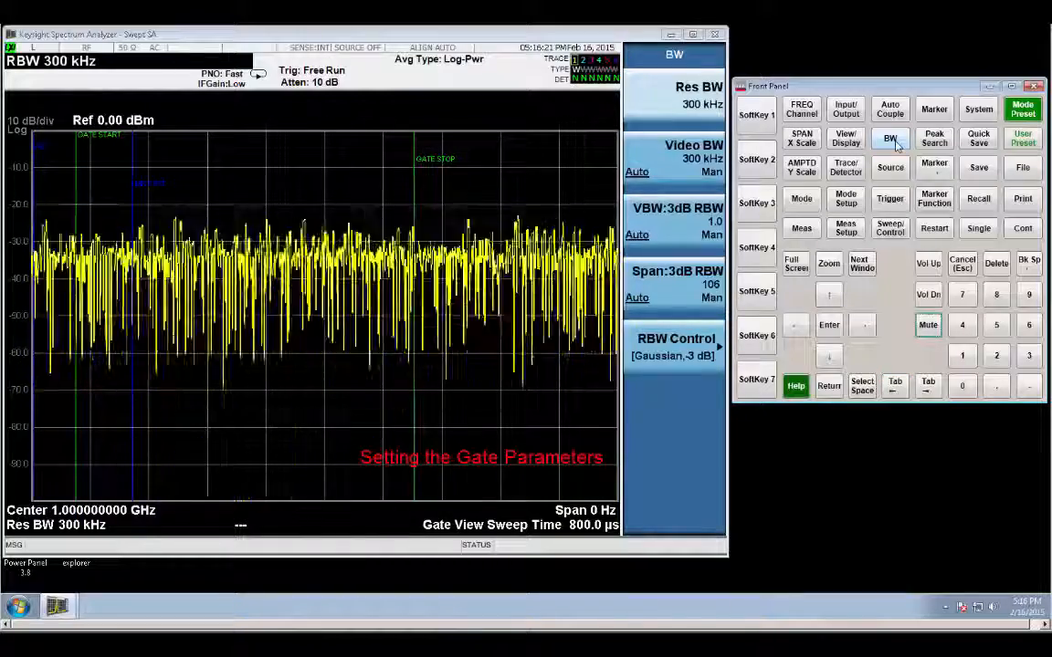
click(927, 294)
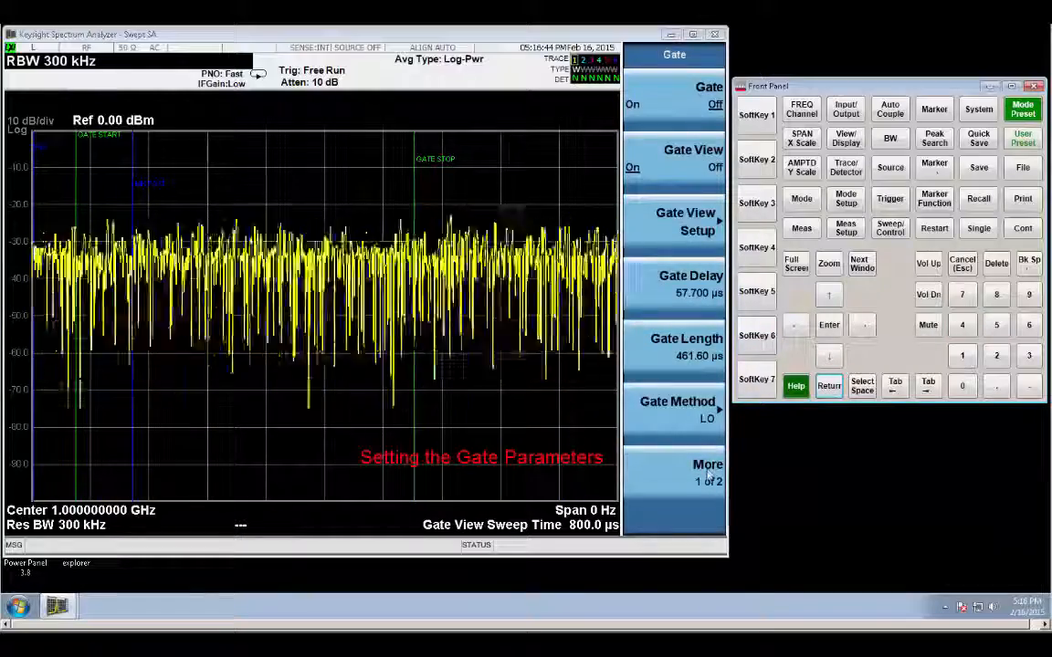
Step: Set the RF Burst absolute trigger level to -35 dBm, then return to the Gate menu
click(707, 472)
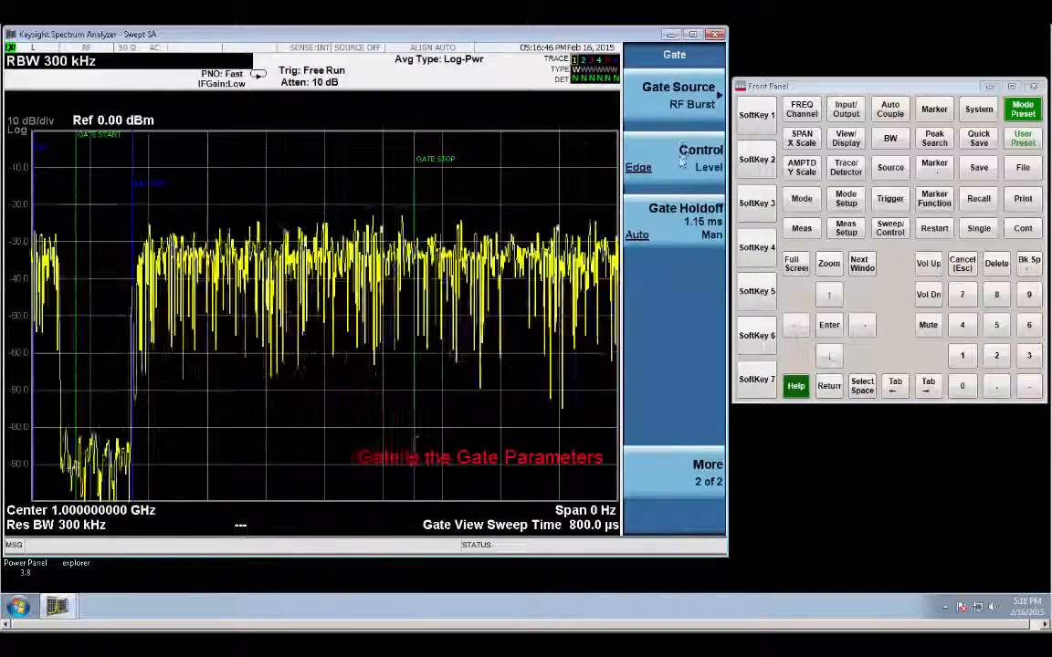
click(678, 91)
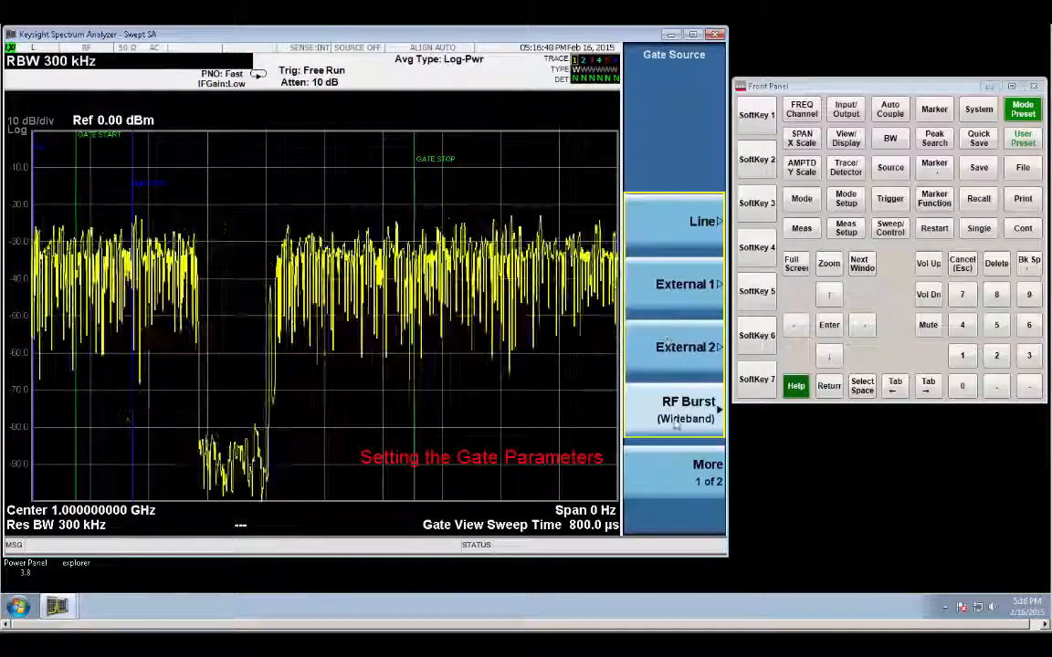
click(687, 410)
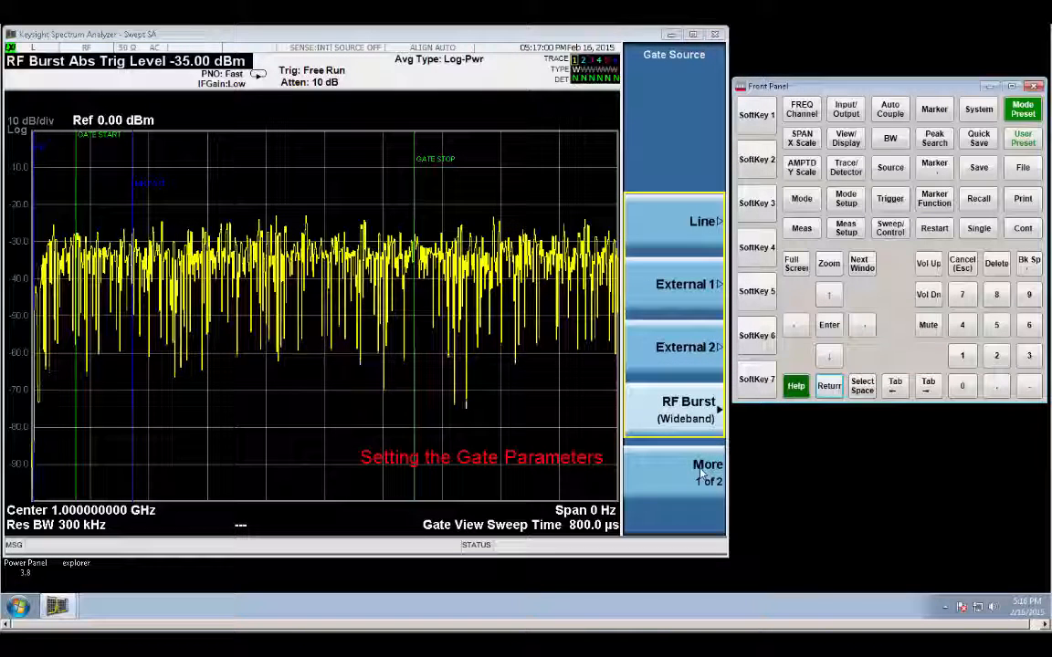
click(708, 473)
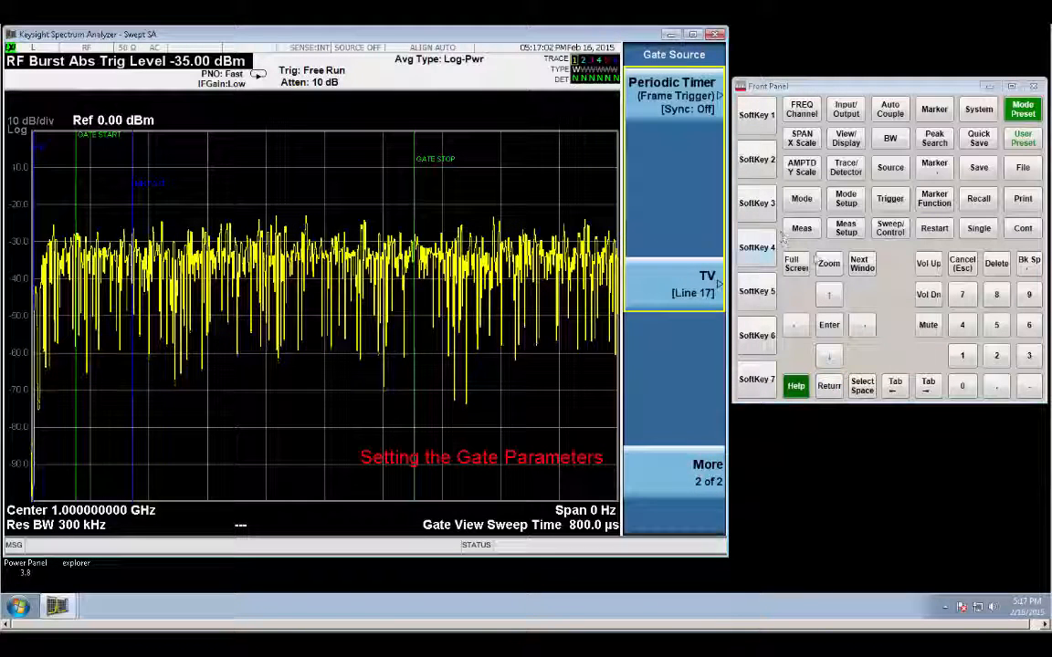
click(890, 227)
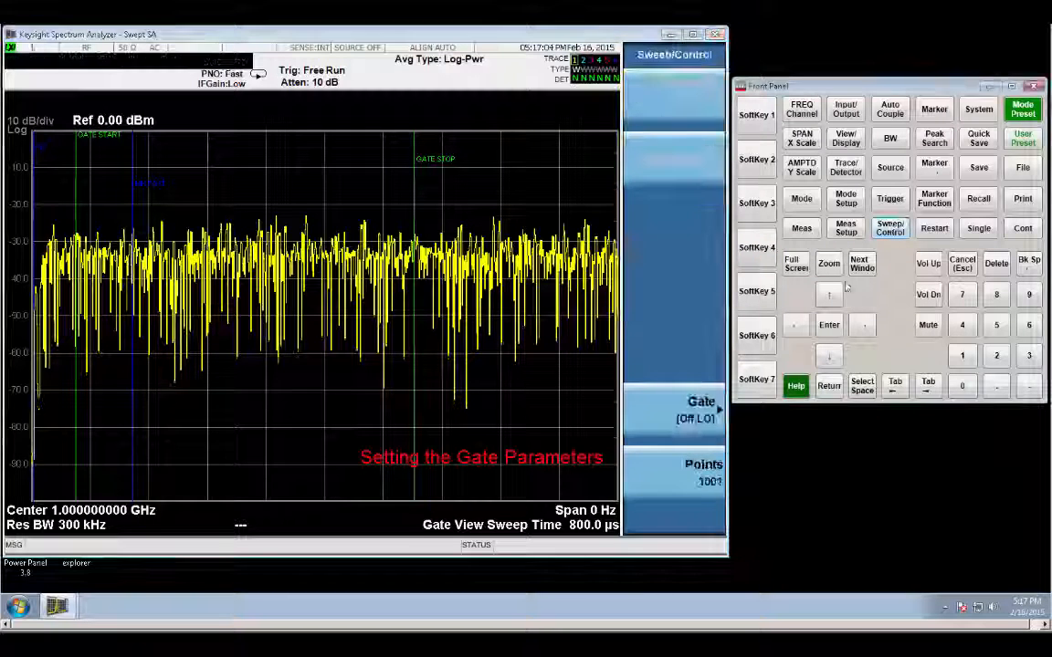
click(695, 410)
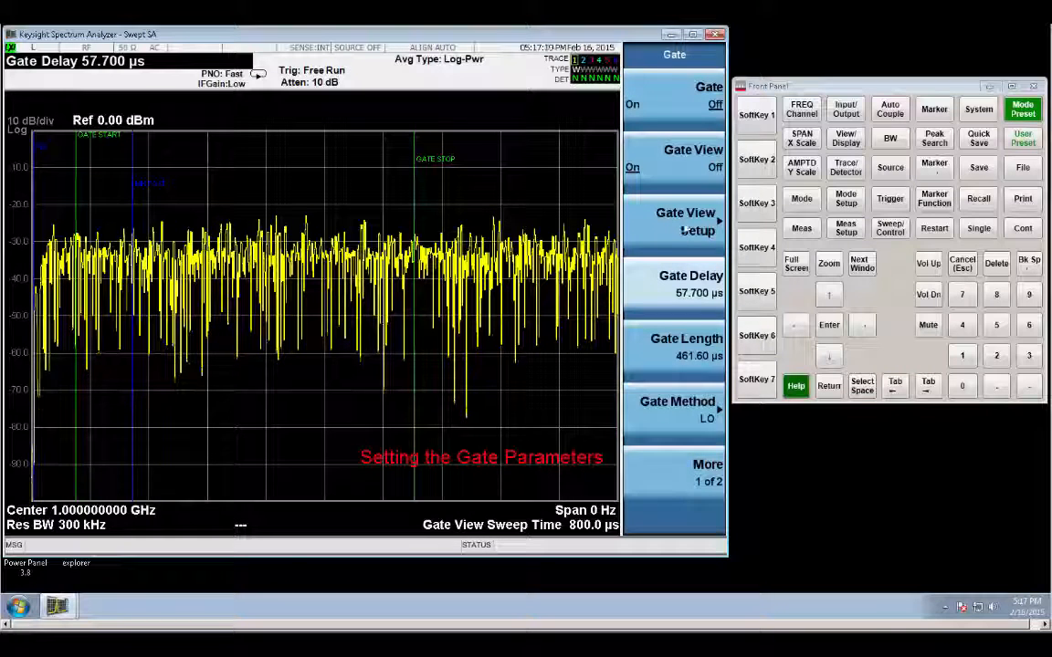
Step: Set gate view sweep time to 1.5333 ms and gate length to 717 µs
click(685, 221)
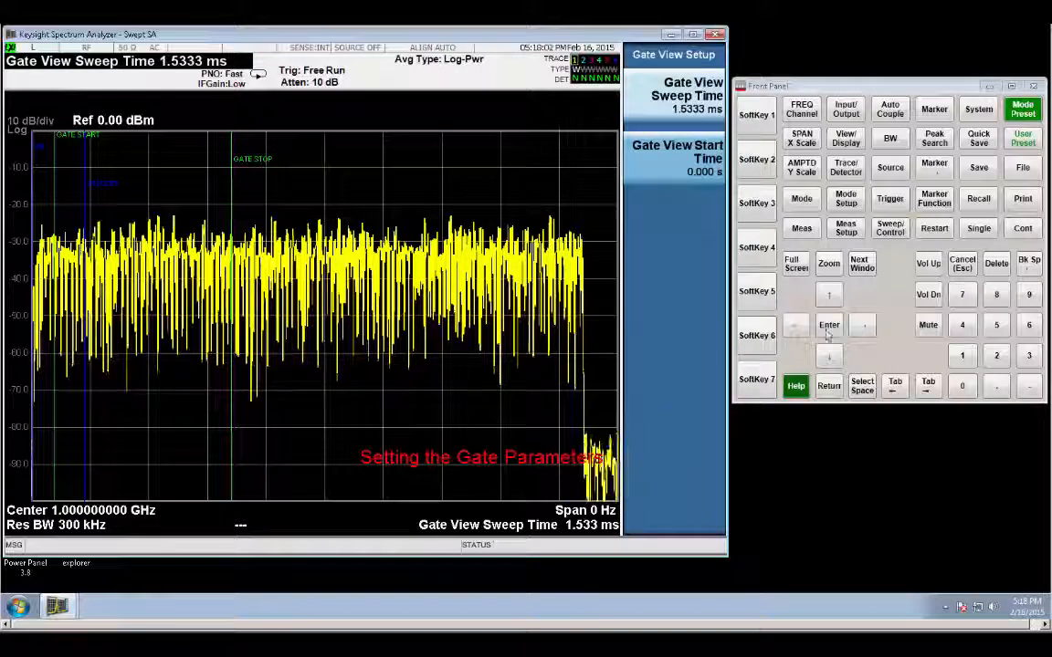
click(828, 385)
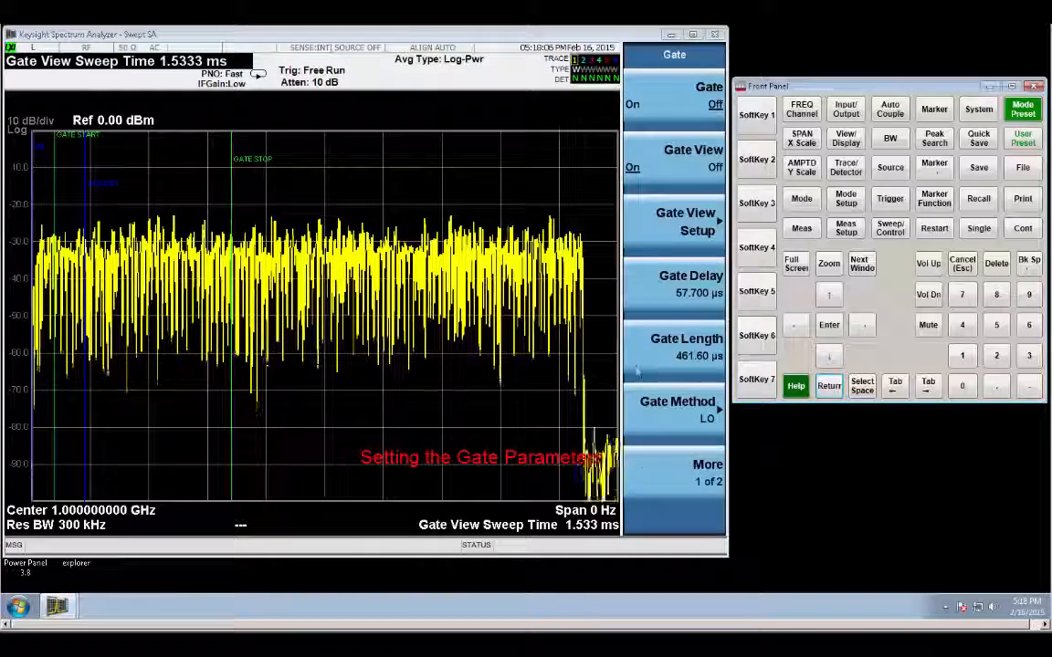
click(686, 347)
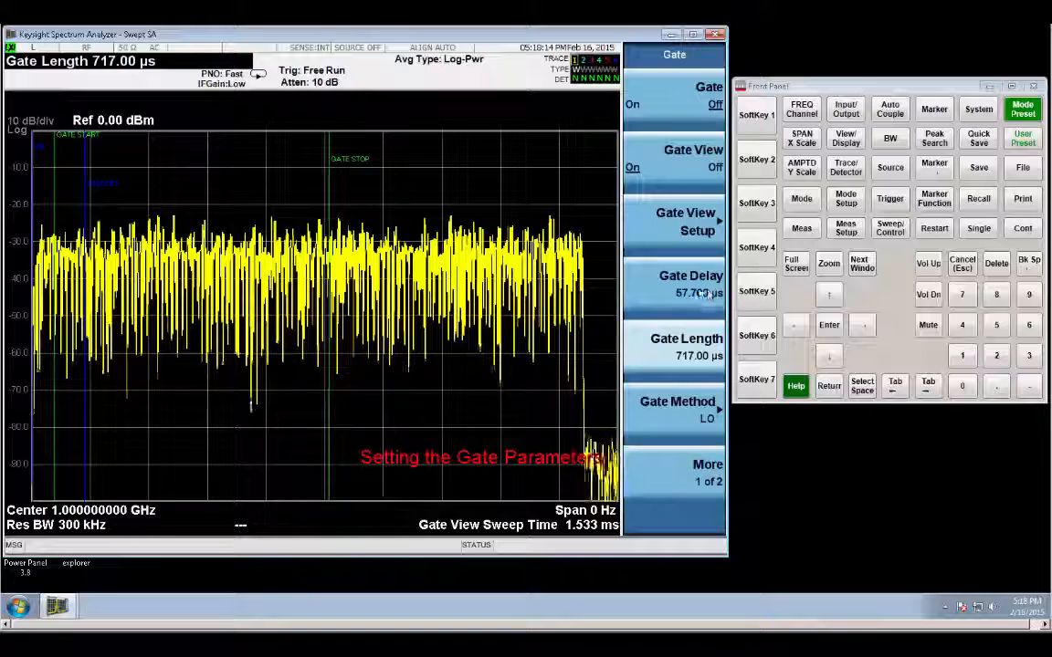
Step: Raise the gate delay to 306.10 µs
click(674, 284)
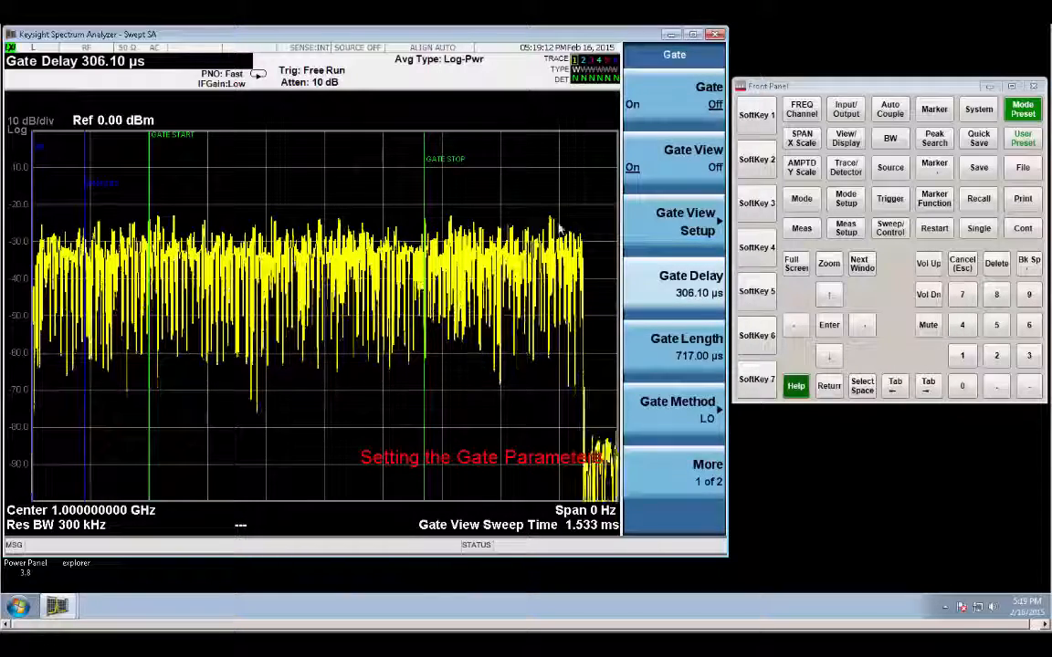
mouse_move(464, 177)
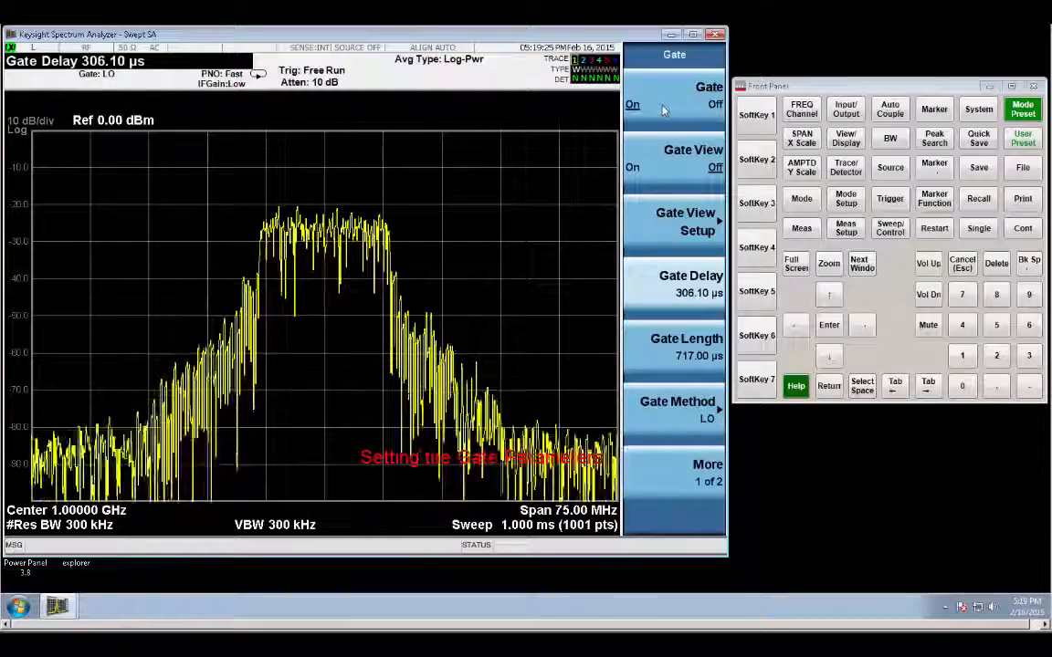
Step: Turn on trace averaging in the Trace/Detector settings
click(845, 167)
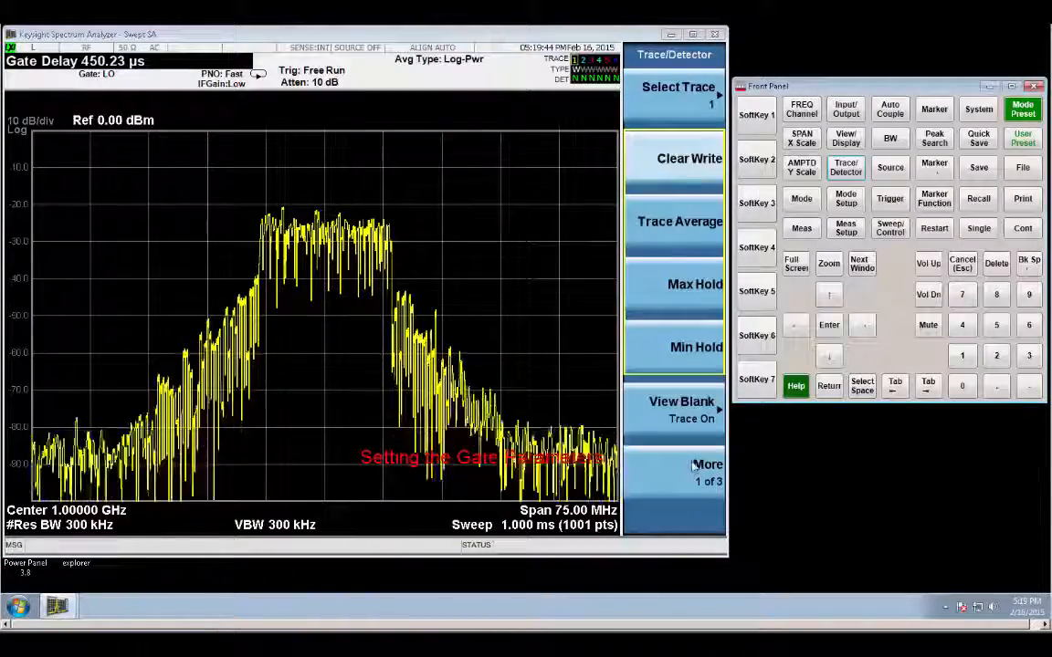
click(707, 470)
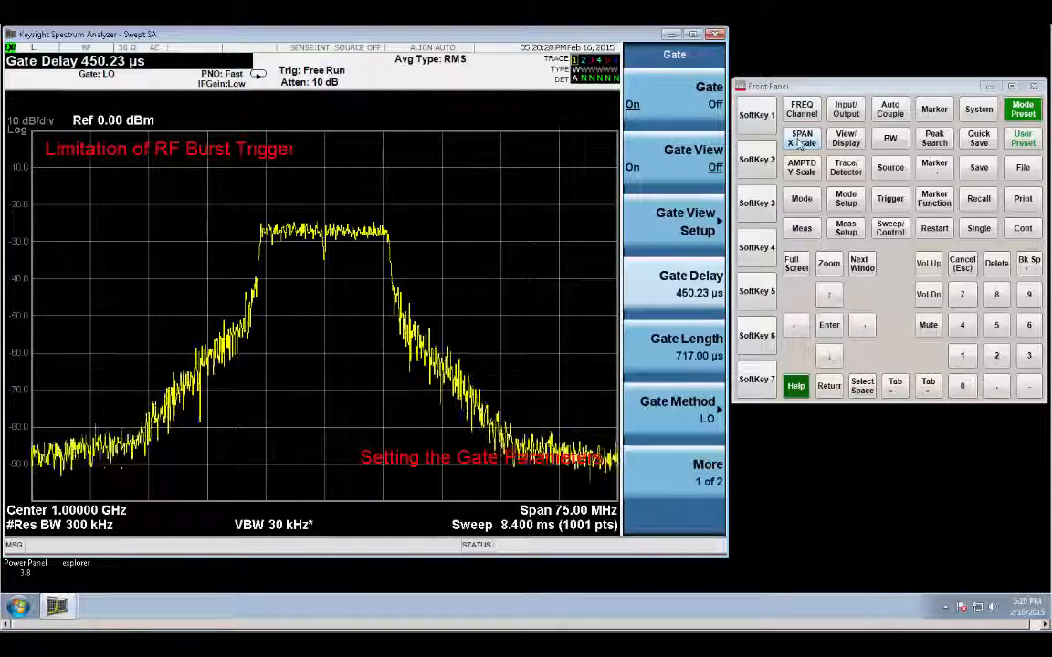
Step: Change the stop frequency, briefly widening the view to a 537.5 MHz span
click(800, 109)
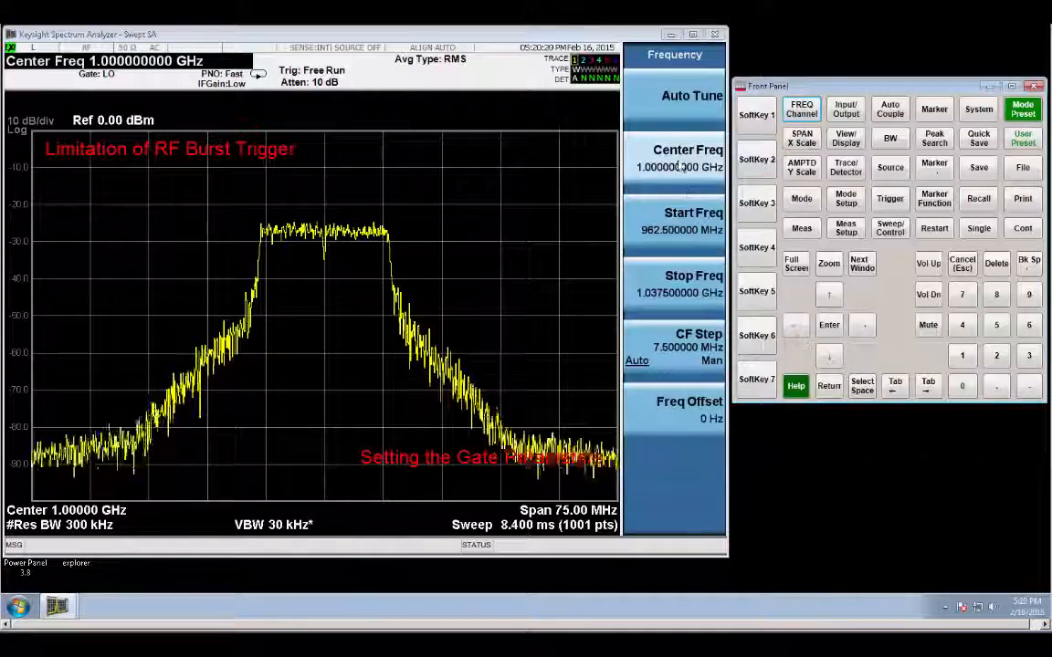
click(680, 283)
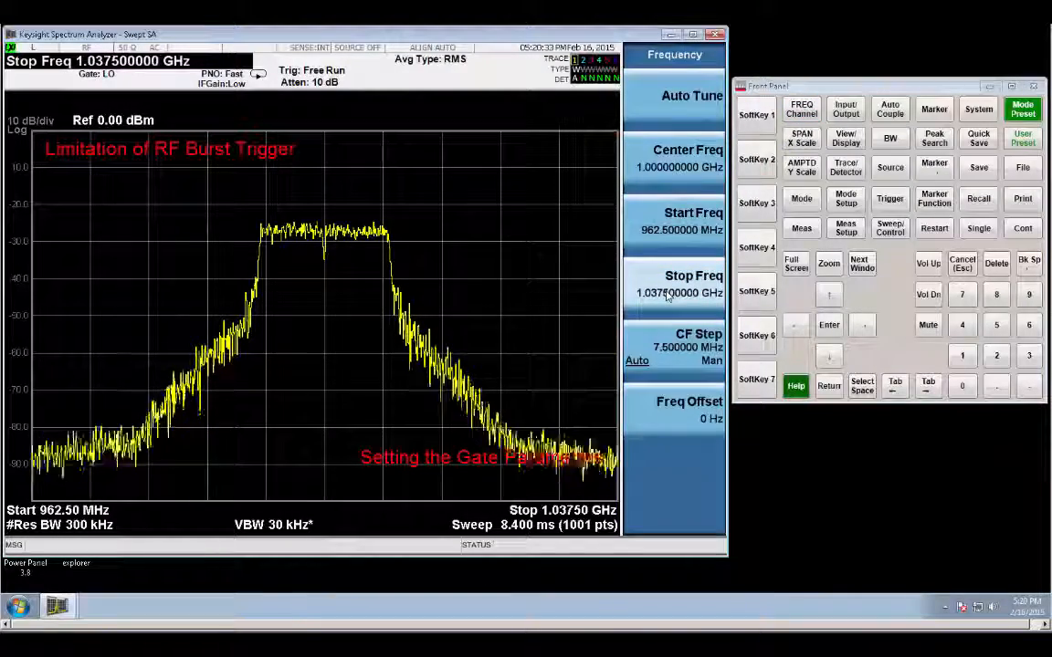
click(679, 276)
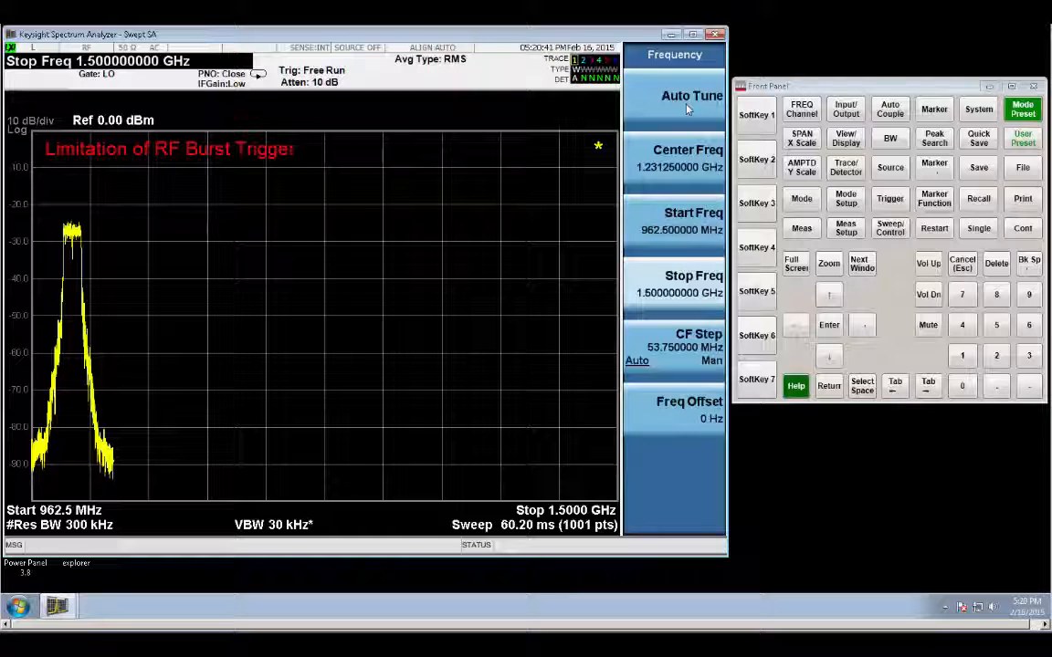
mouse_move(552, 331)
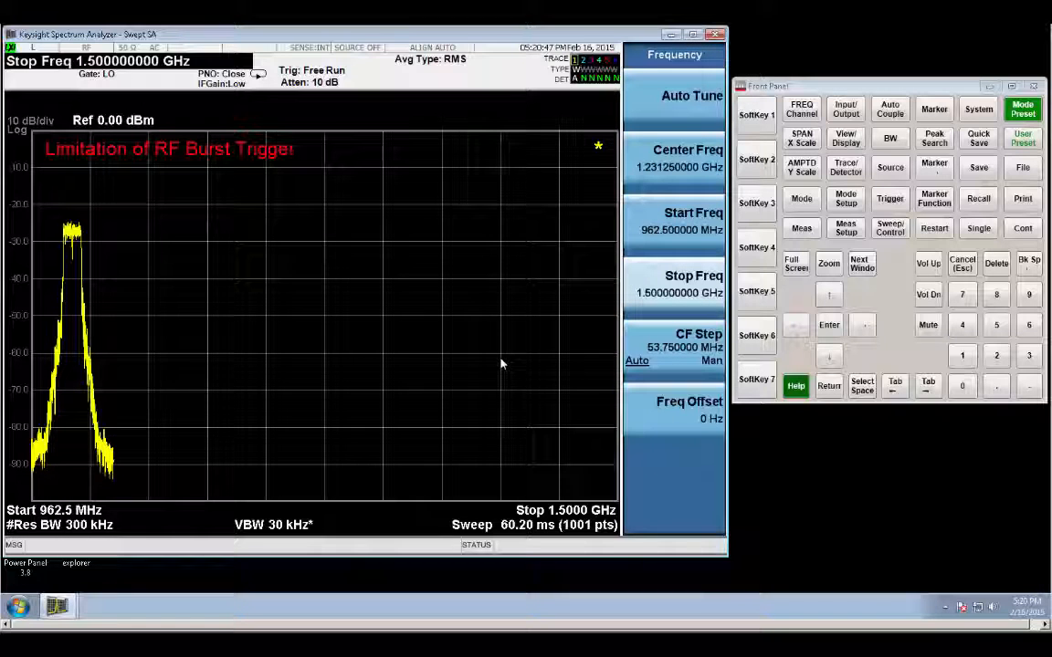
mouse_move(469, 380)
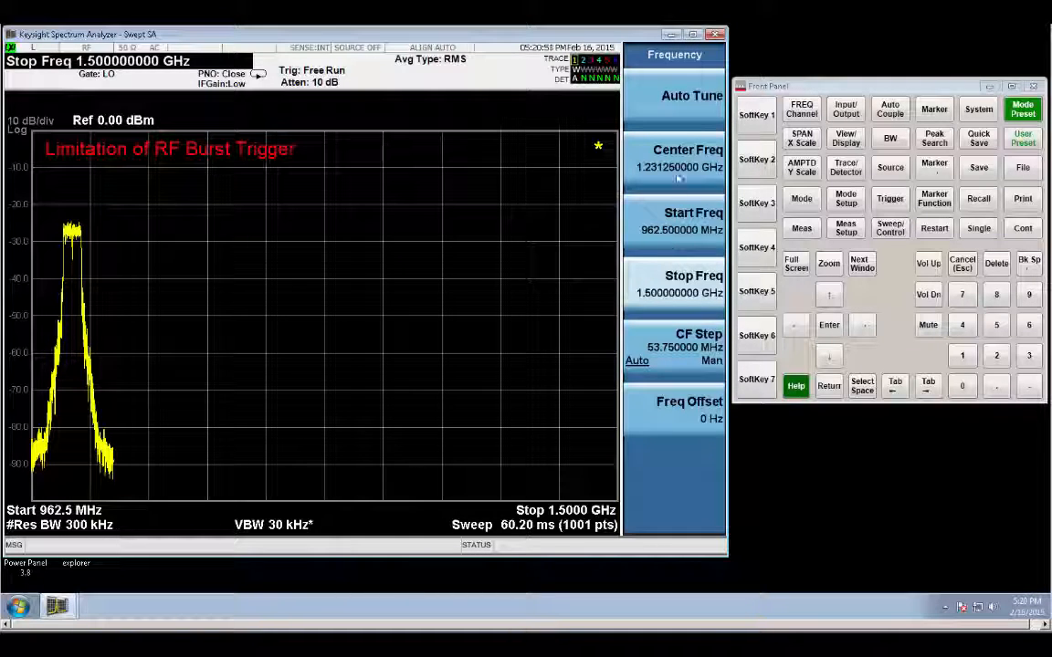
Step: Recenter at 1 GHz and narrow the span back to 75 MHz
click(673, 160)
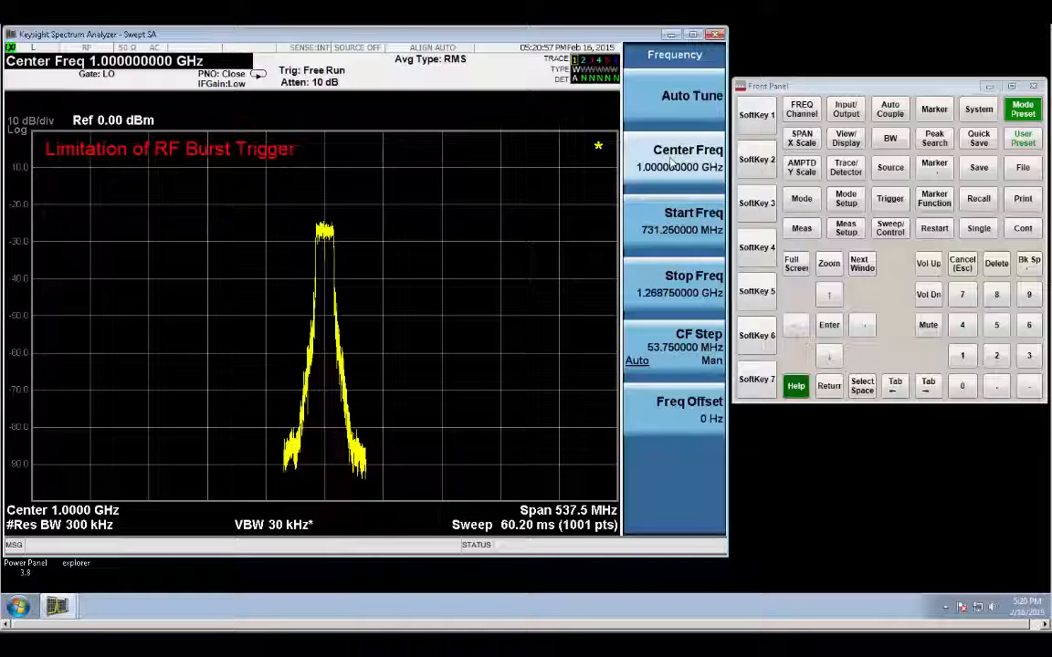
click(800, 138)
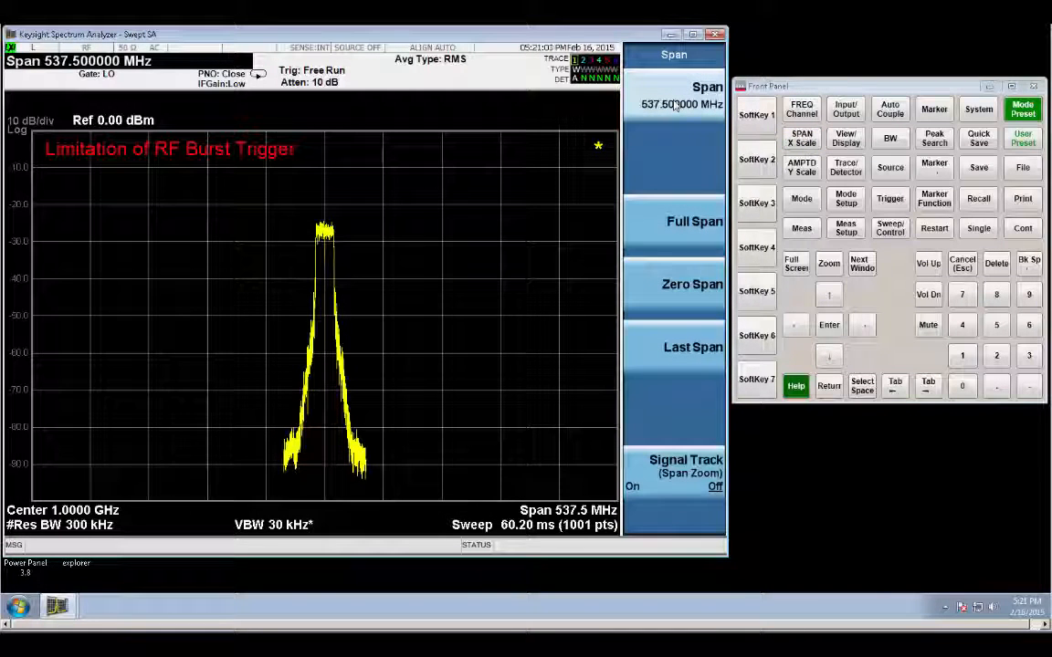
click(674, 104)
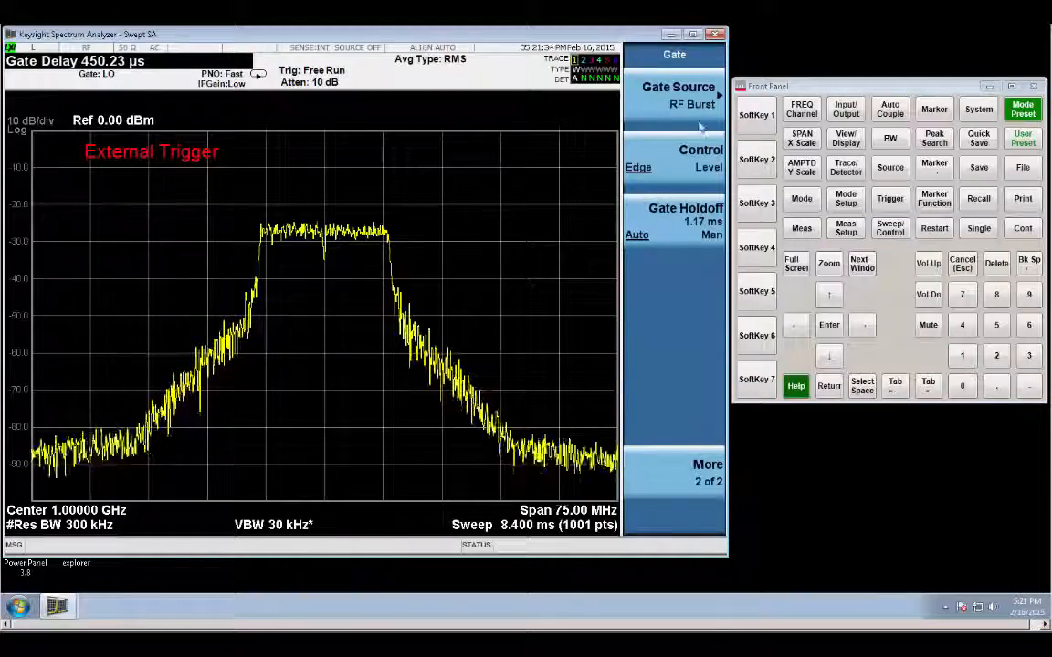
Step: Gate from External 1 at a 1.20 V trigger level with 474.90 µs gate delay
click(678, 87)
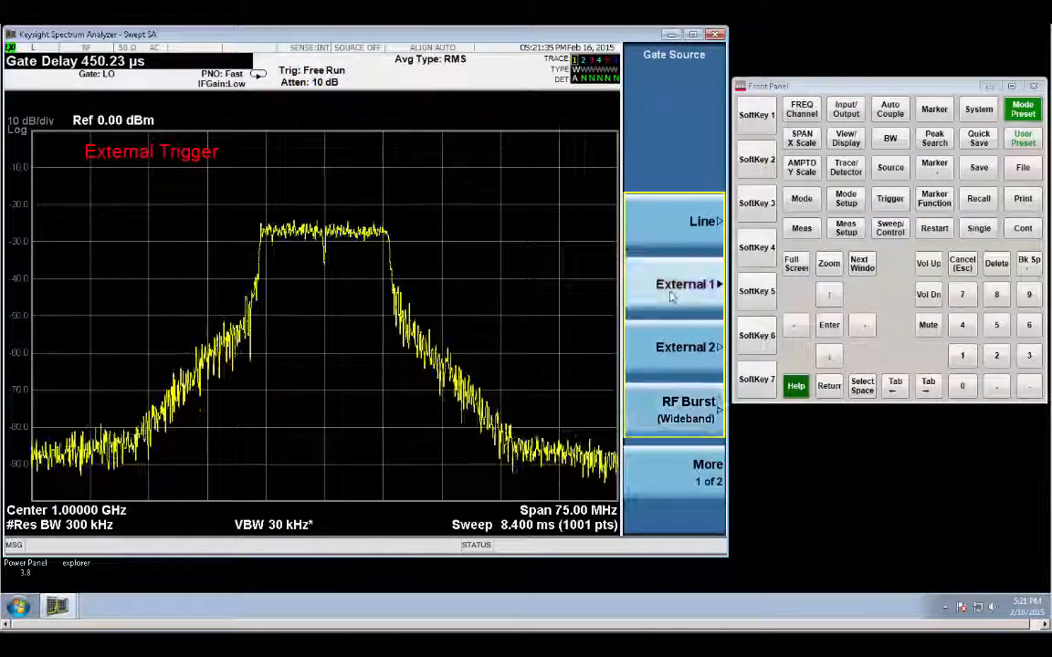
click(684, 284)
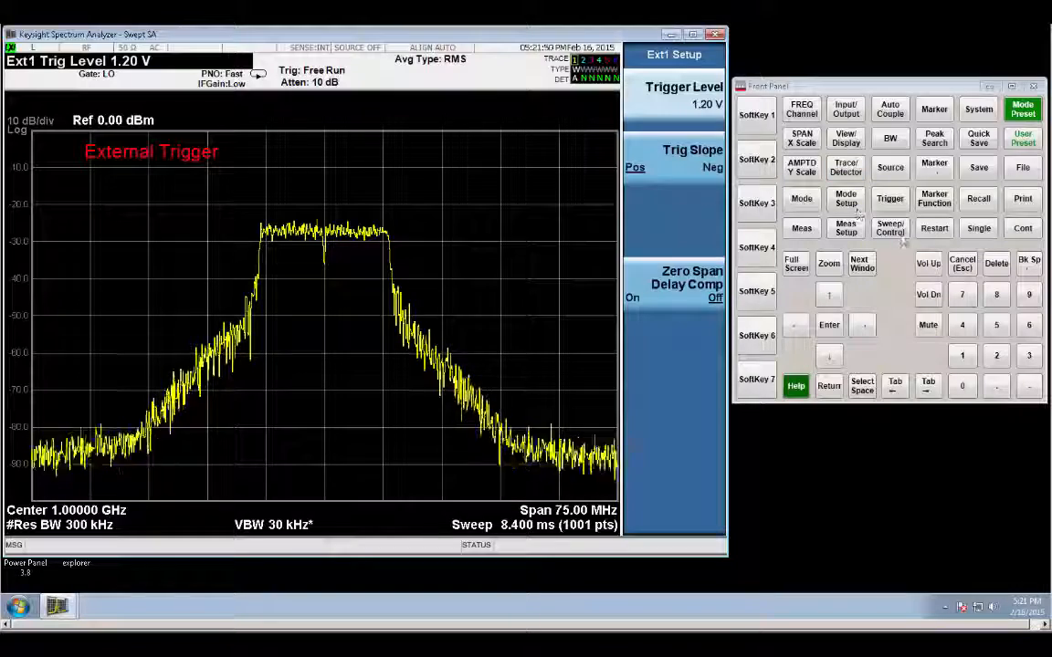
click(889, 227)
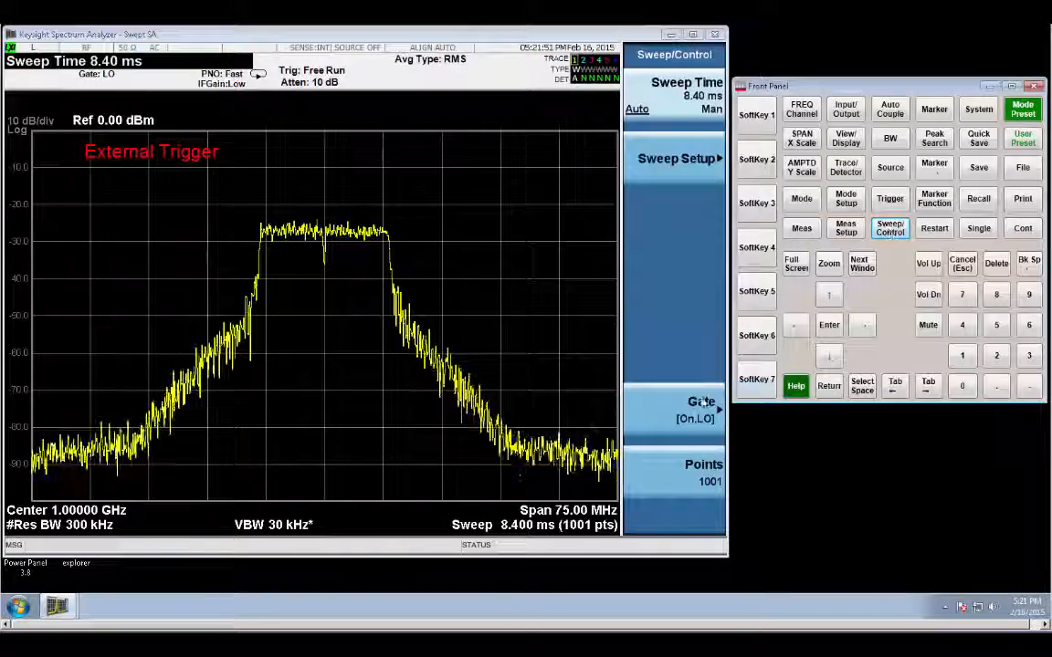
click(673, 409)
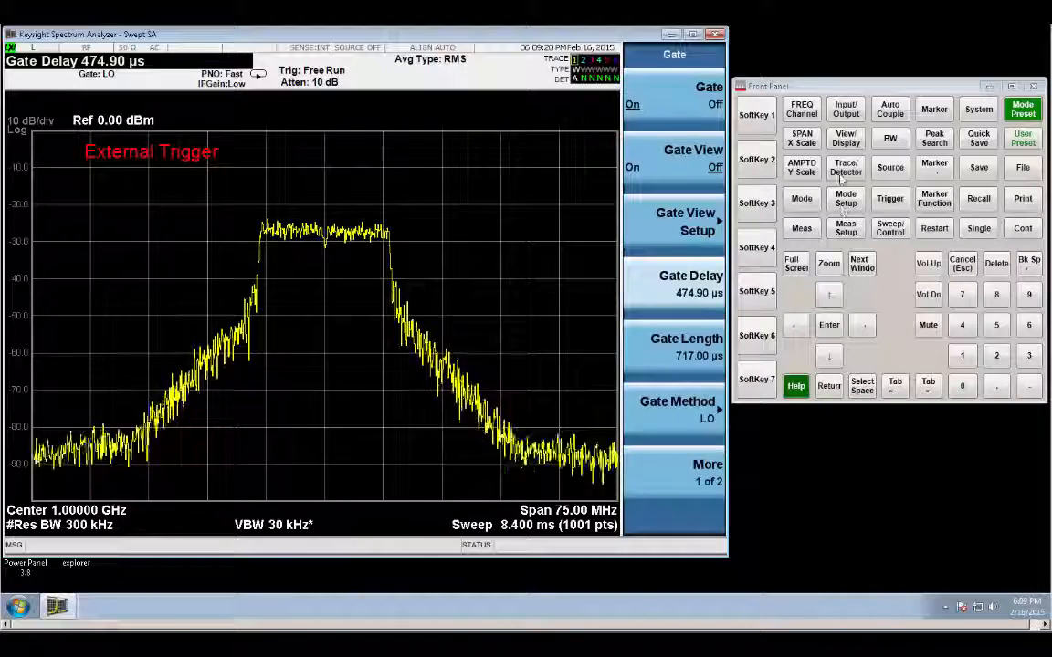
Step: Set start frequency 962.5 MHz, stop 3 GHz, and reference level −10 dBm
click(800, 109)
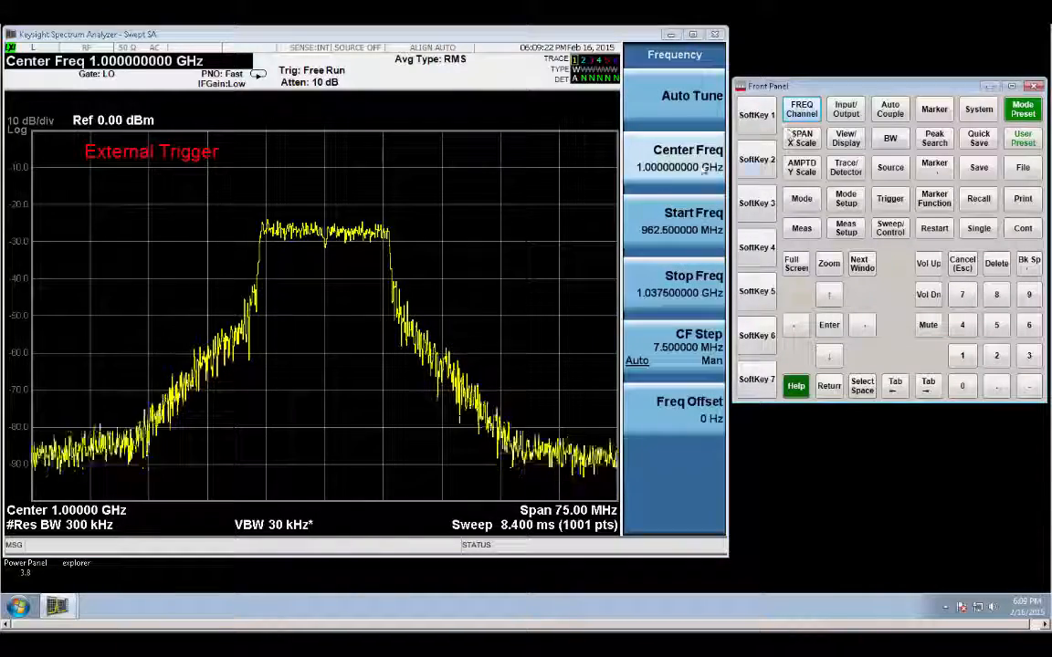
click(673, 219)
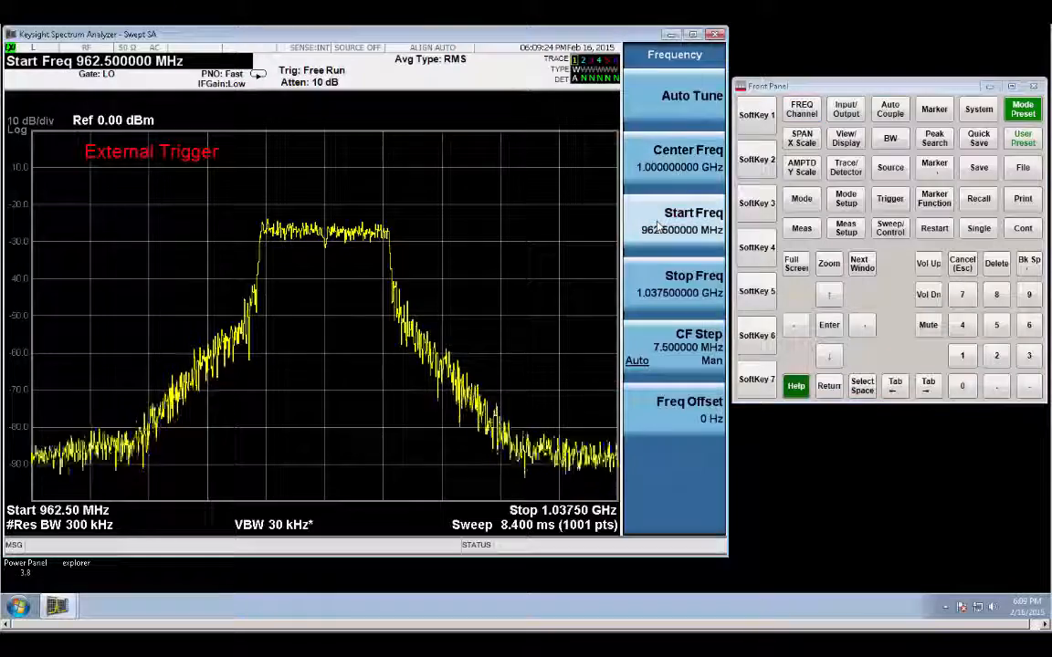
click(687, 283)
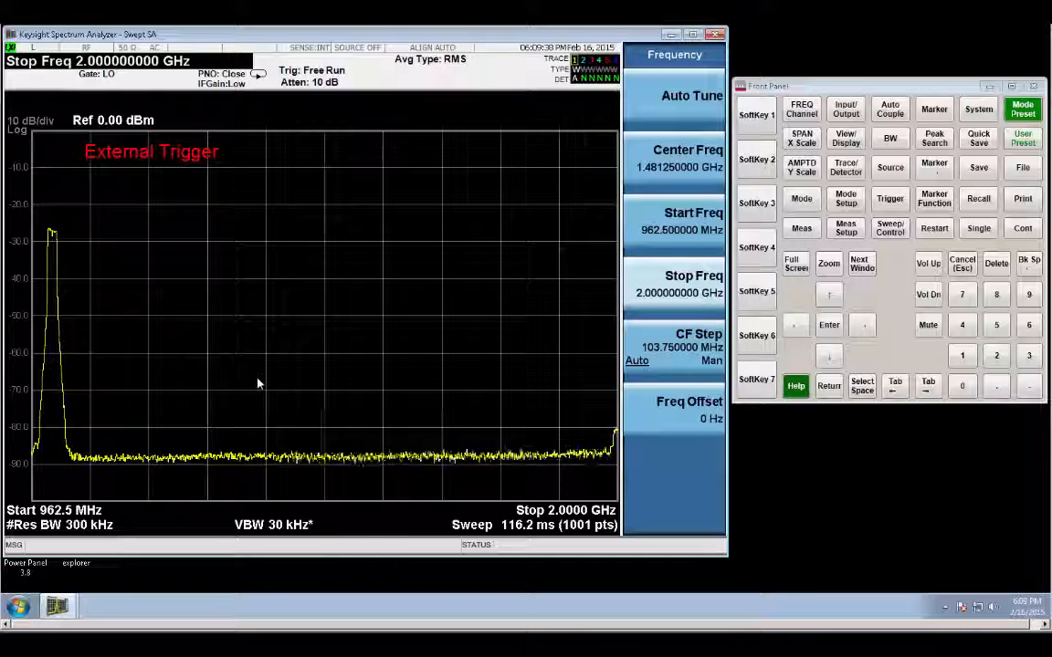
mouse_move(246, 398)
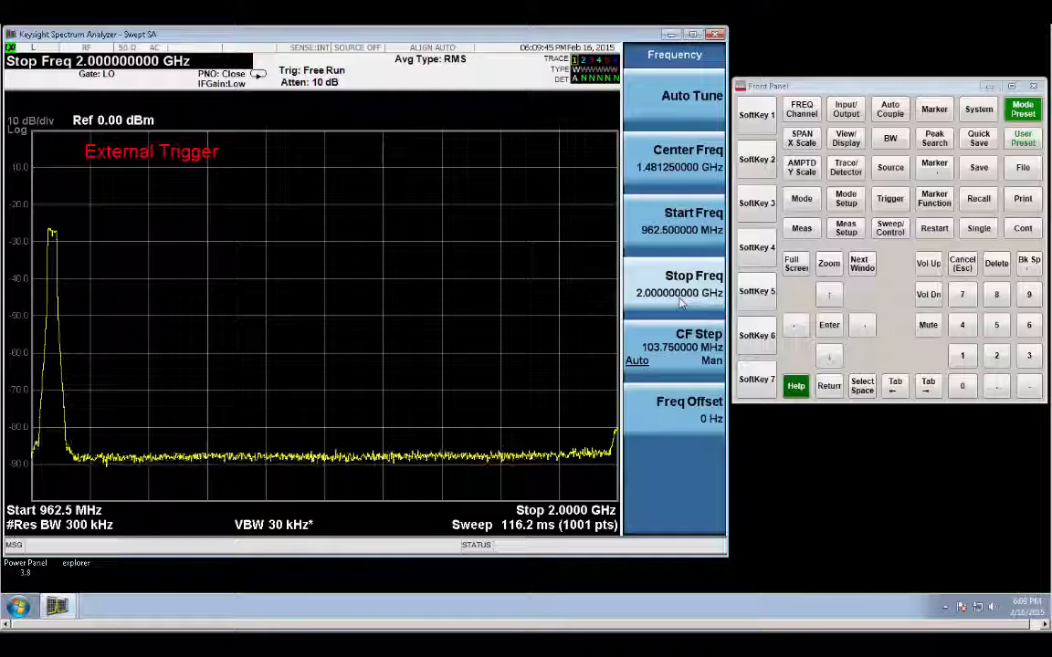
click(679, 284)
text(3)
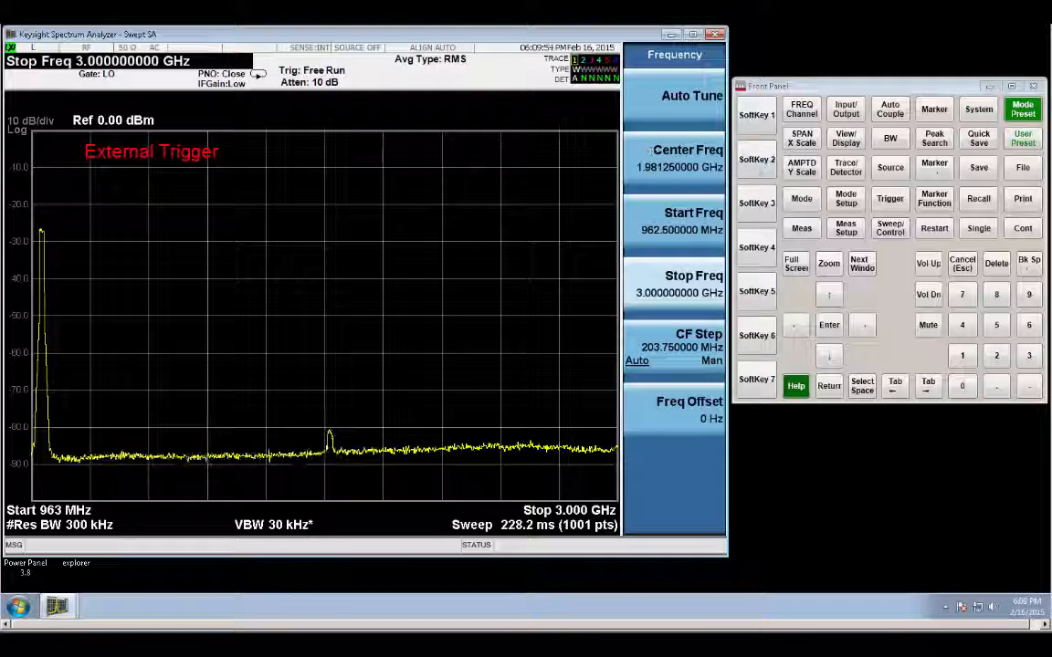
click(801, 167)
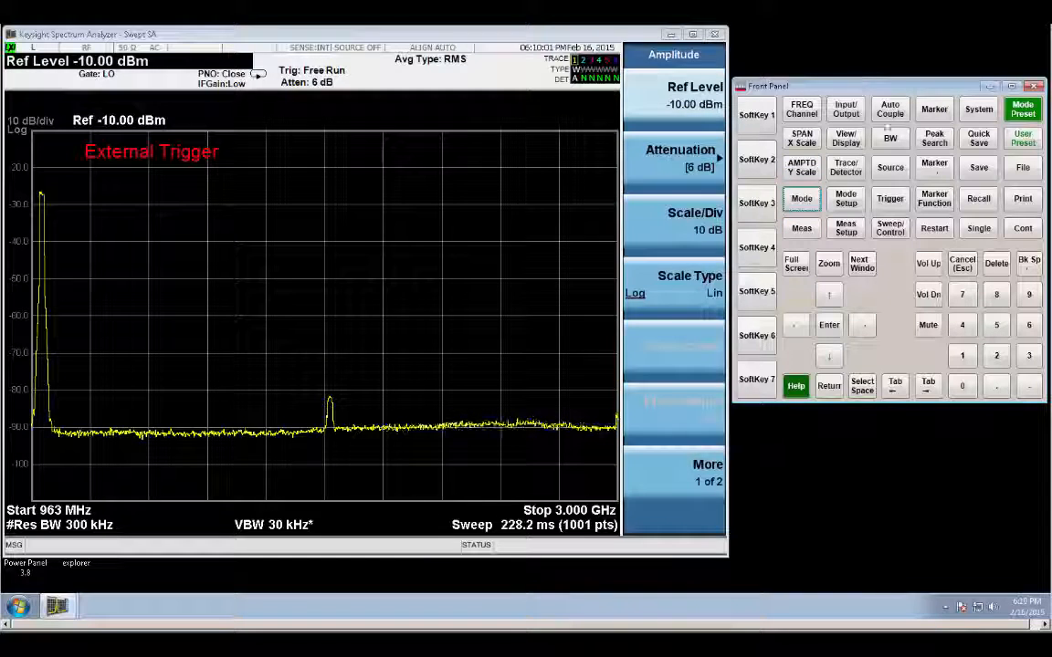
click(890, 138)
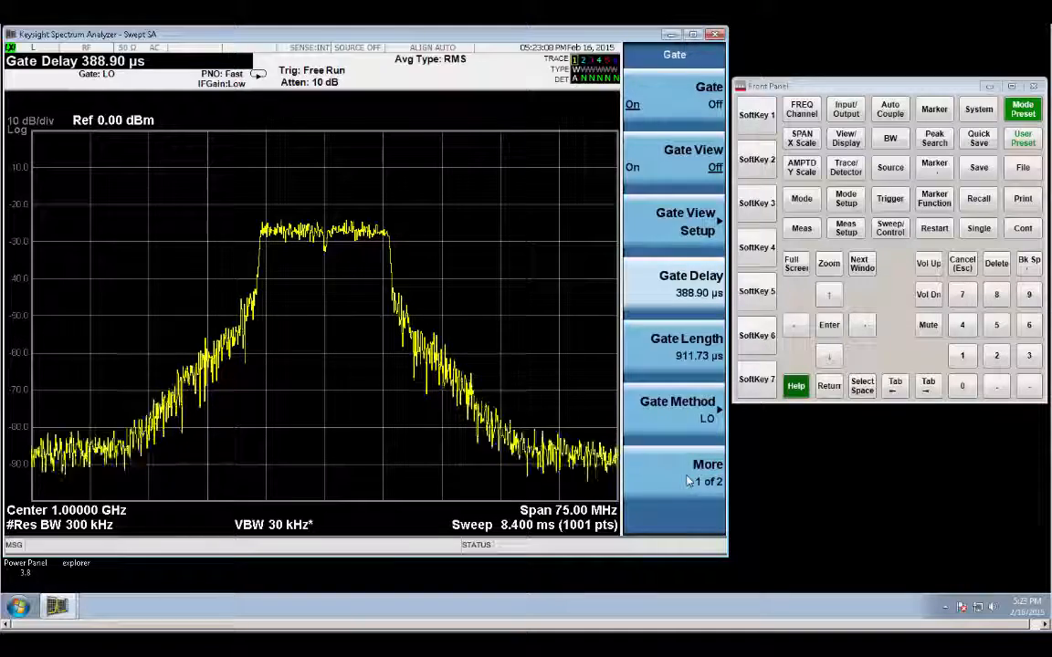
Step: Choose Periodic Timer from the second gate settings page as the gate source (1.534 ms period)
click(706, 472)
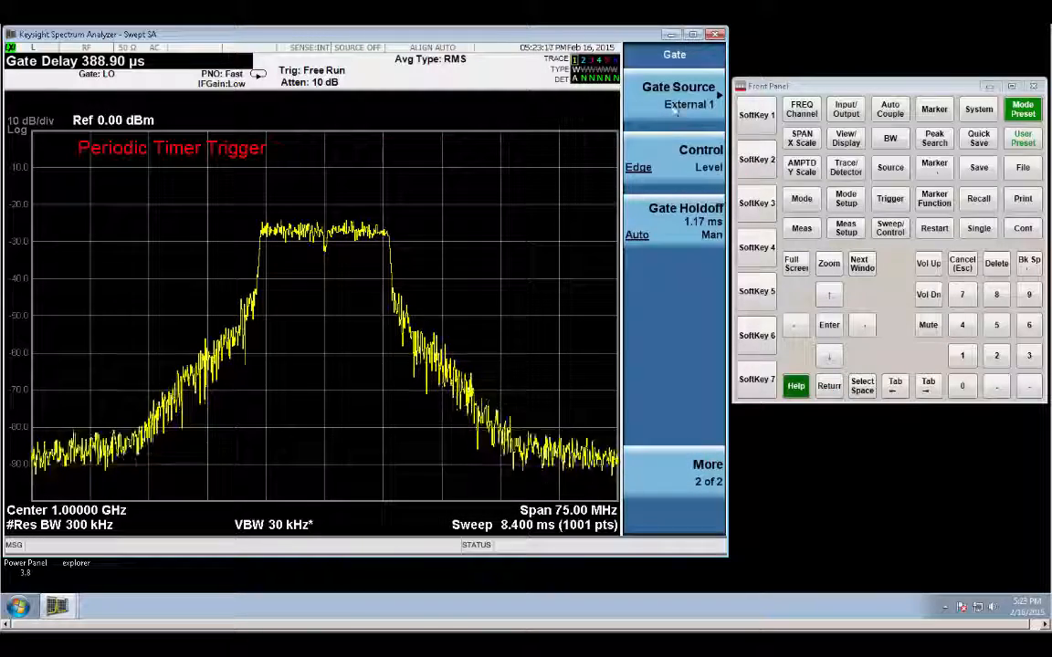
click(677, 96)
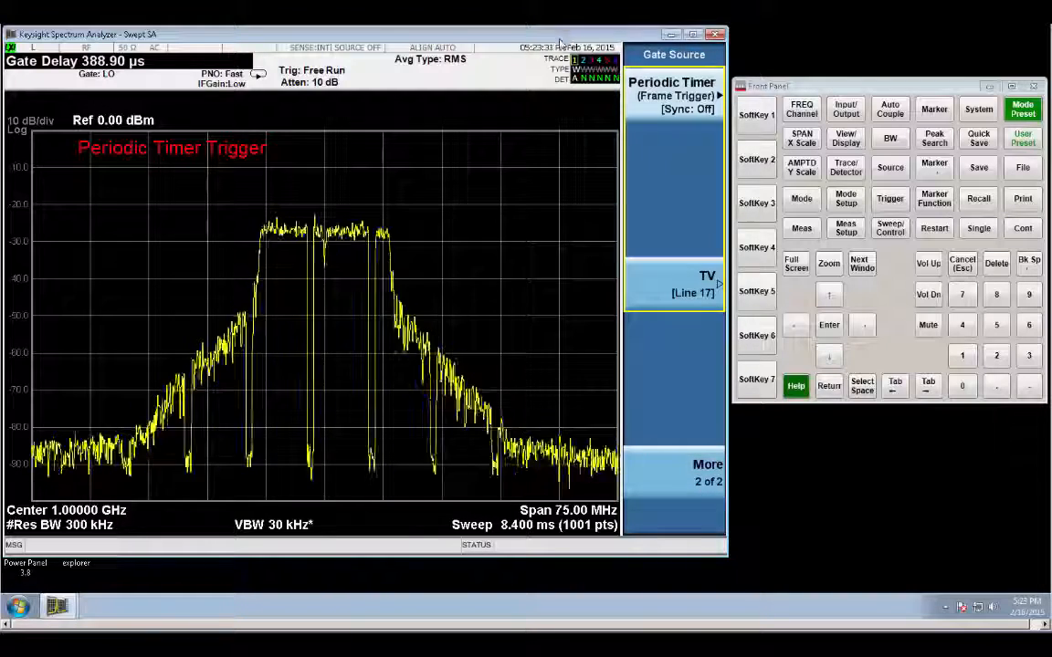
click(673, 82)
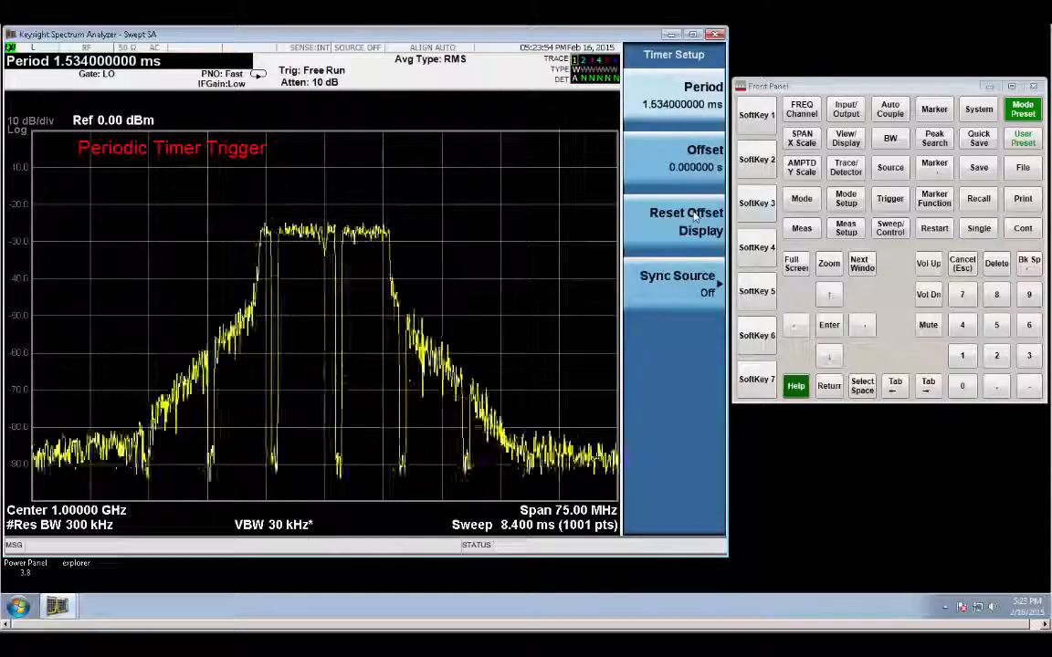
Step: Return to gate settings and open the periodic timer setup to adjust the period to 1.536 ms
click(889, 228)
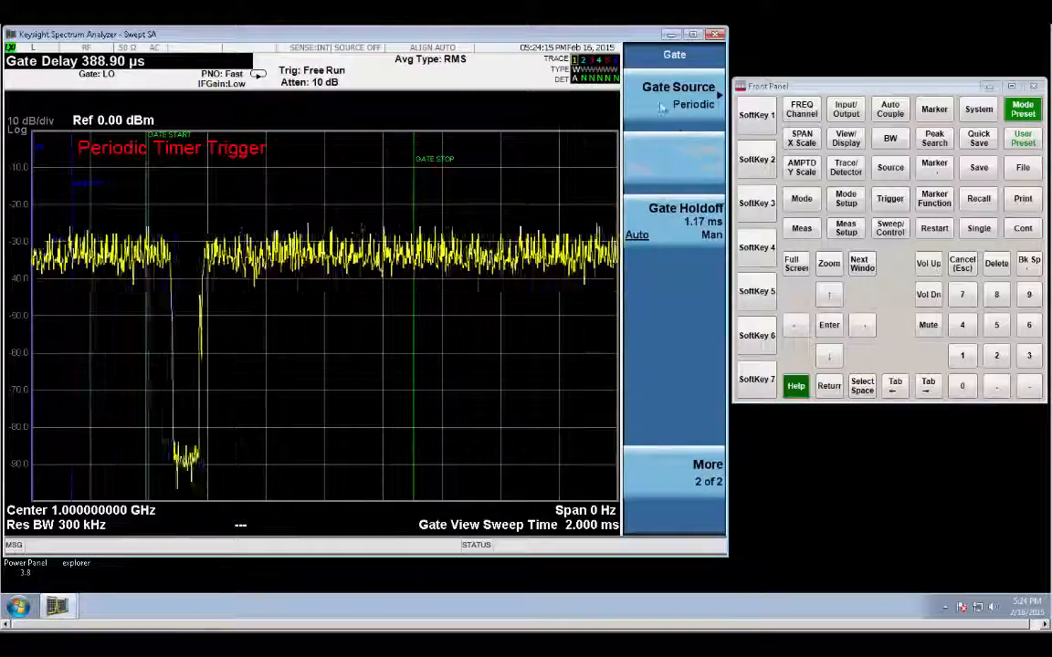
click(677, 94)
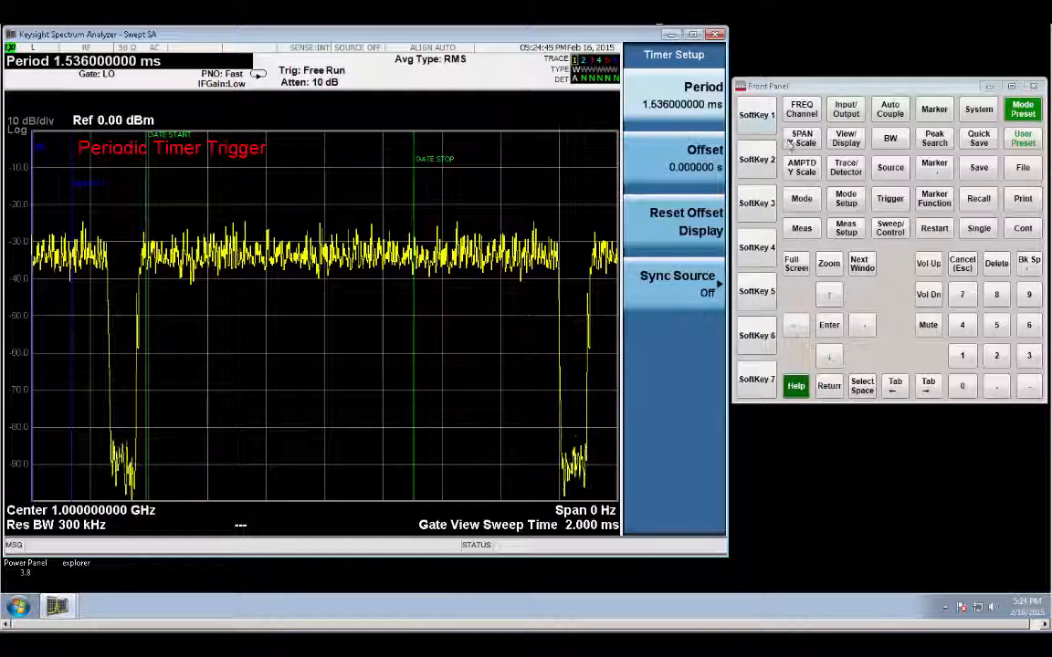
Step: Set gate length 717 μs and gate delay 918.90 μs, then turn Gate View off
click(889, 227)
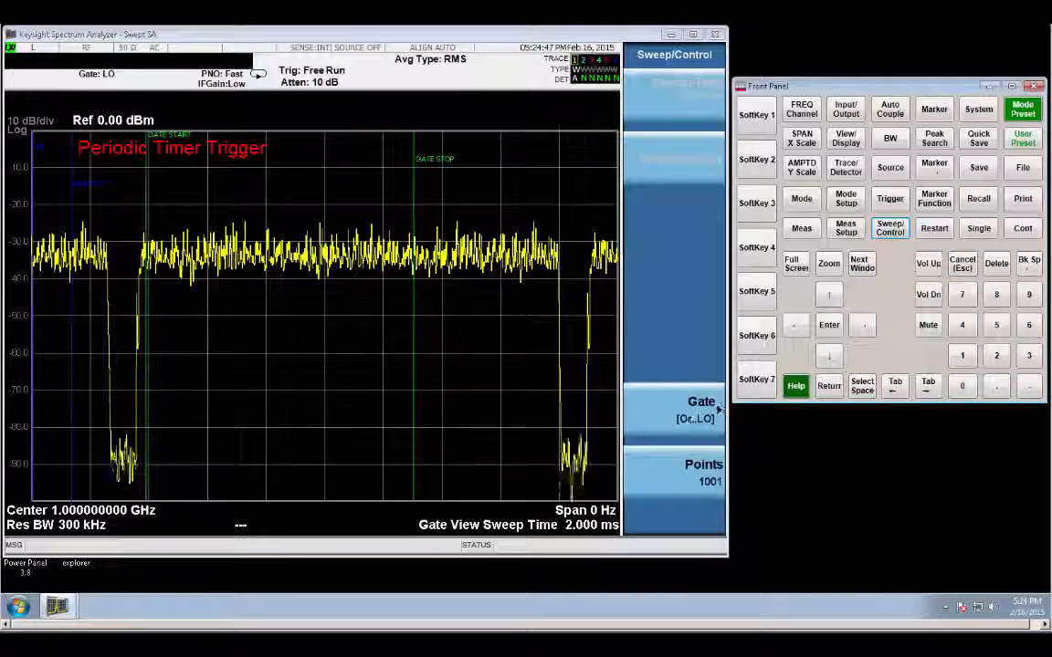
click(701, 409)
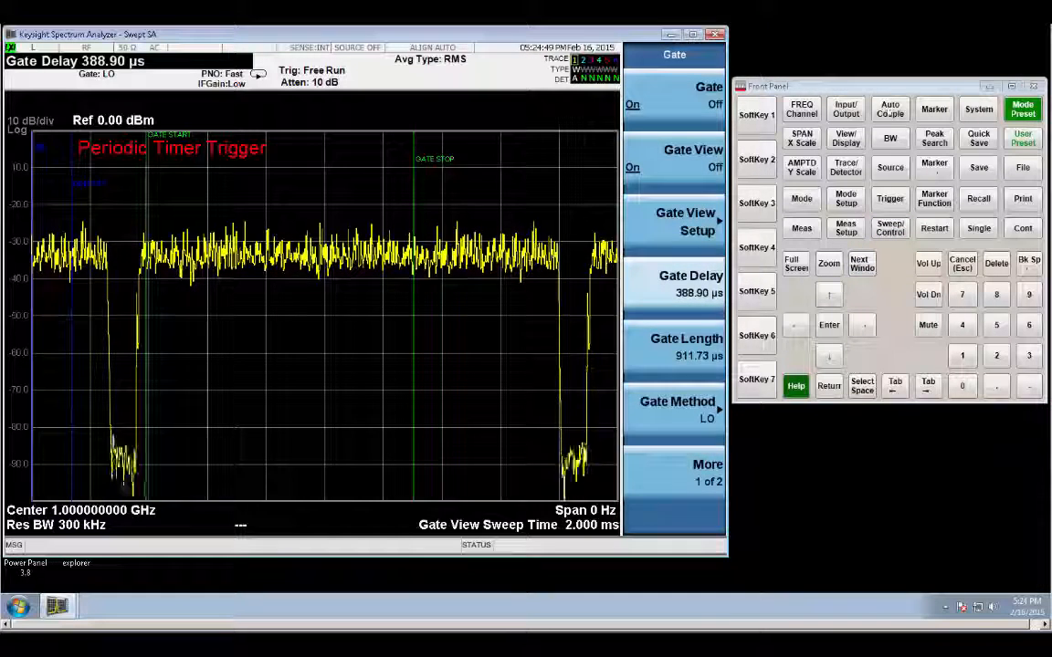
click(890, 138)
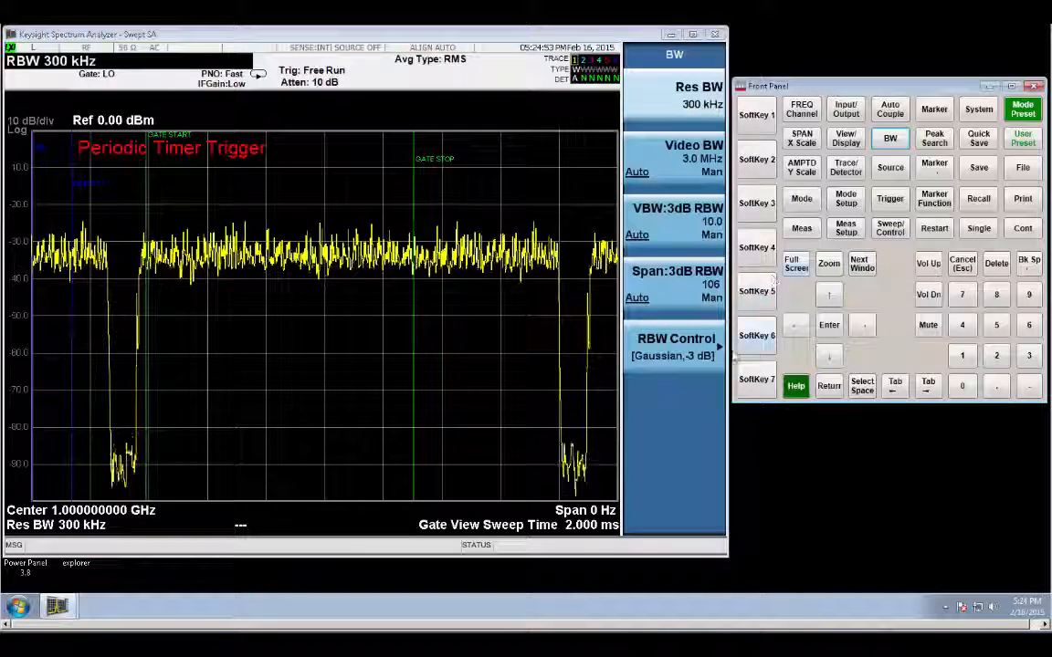
click(889, 228)
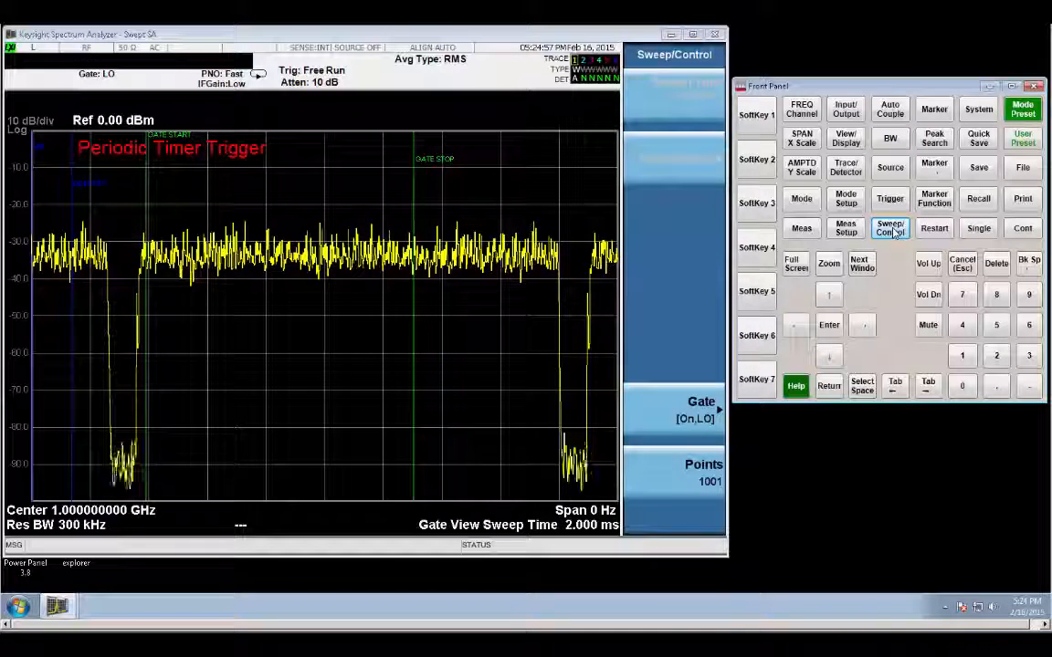
click(701, 410)
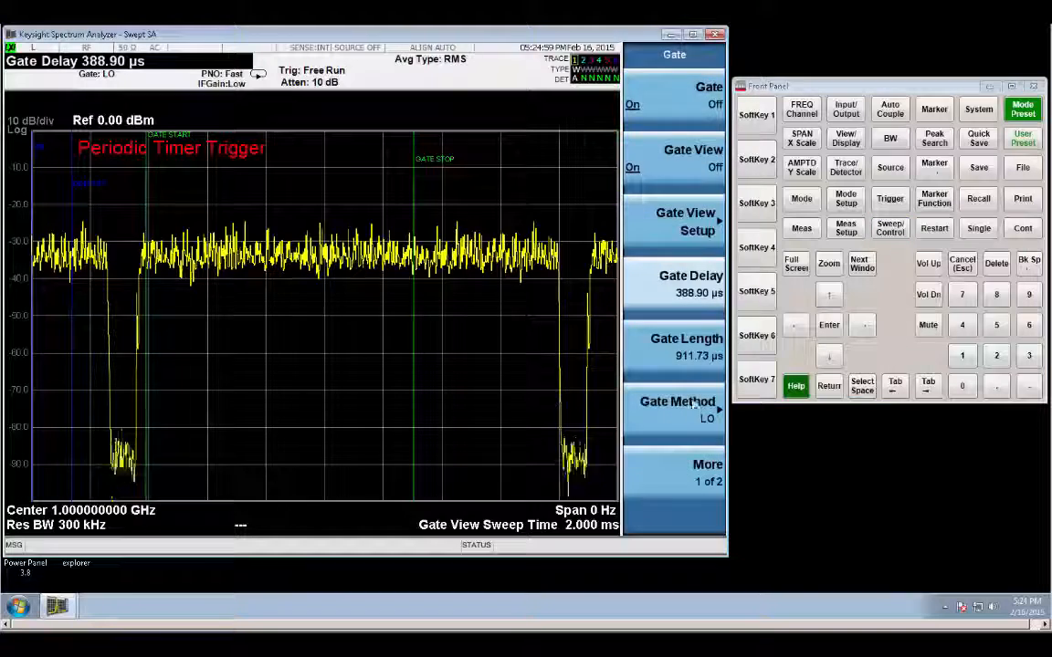
click(680, 347)
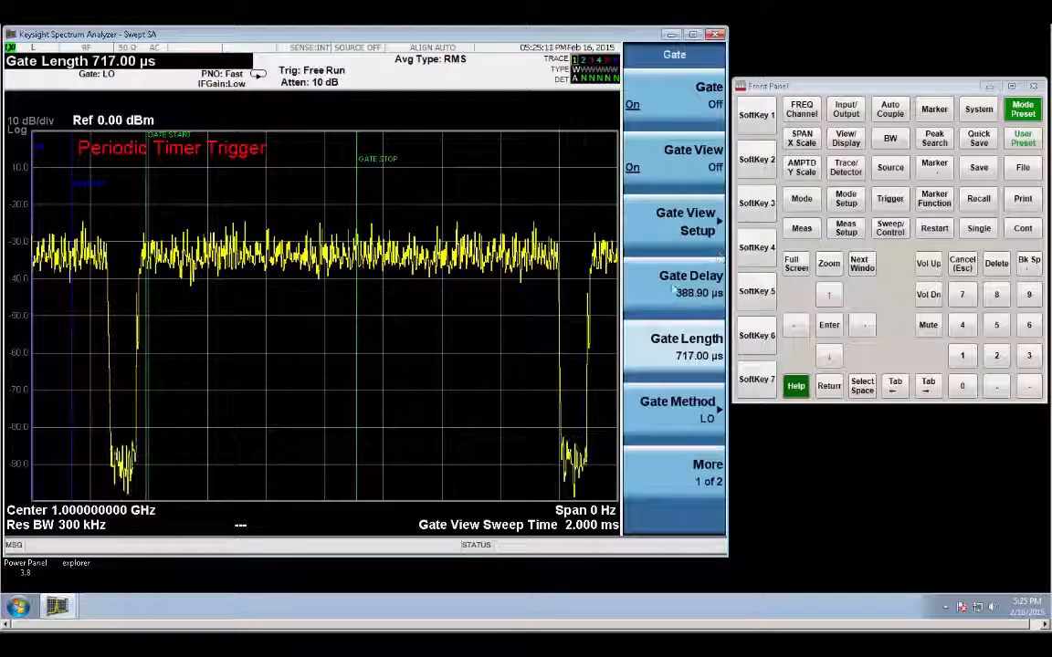
click(685, 283)
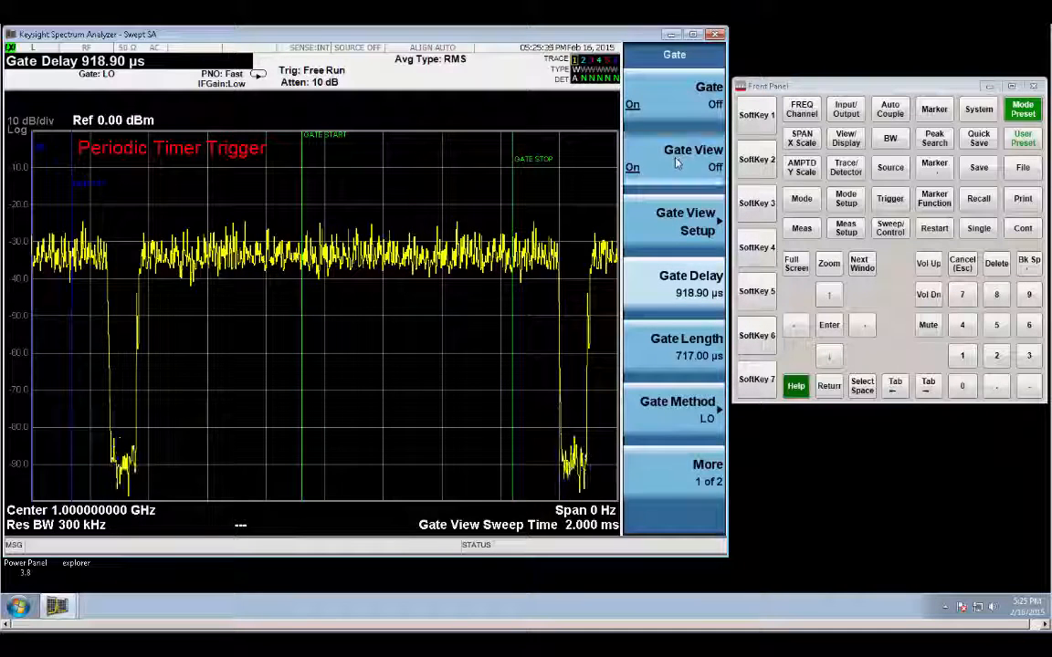
click(674, 158)
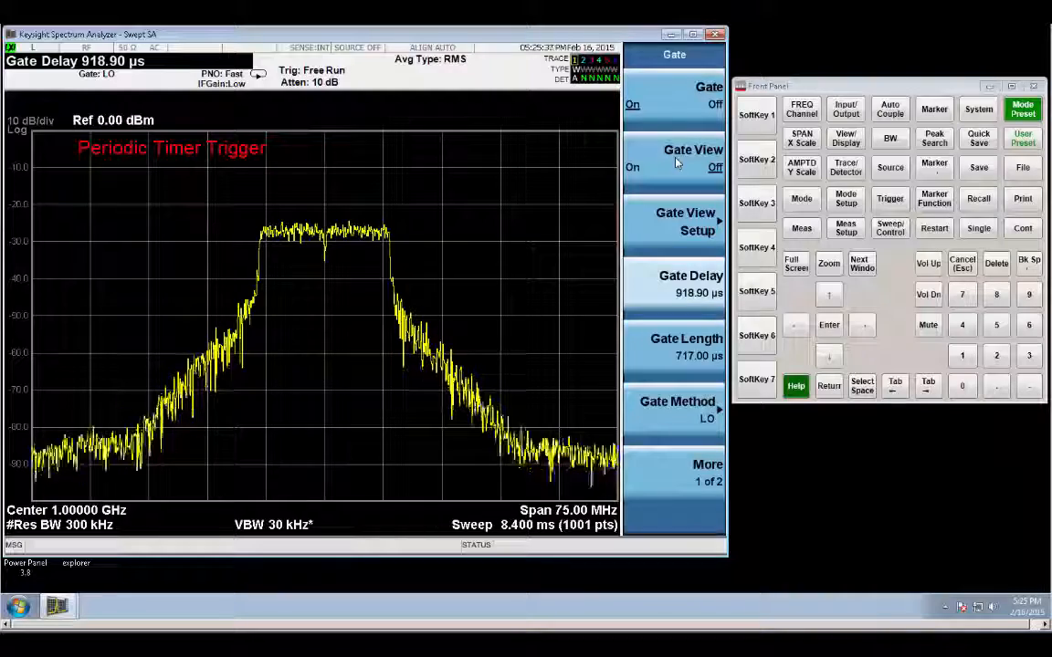